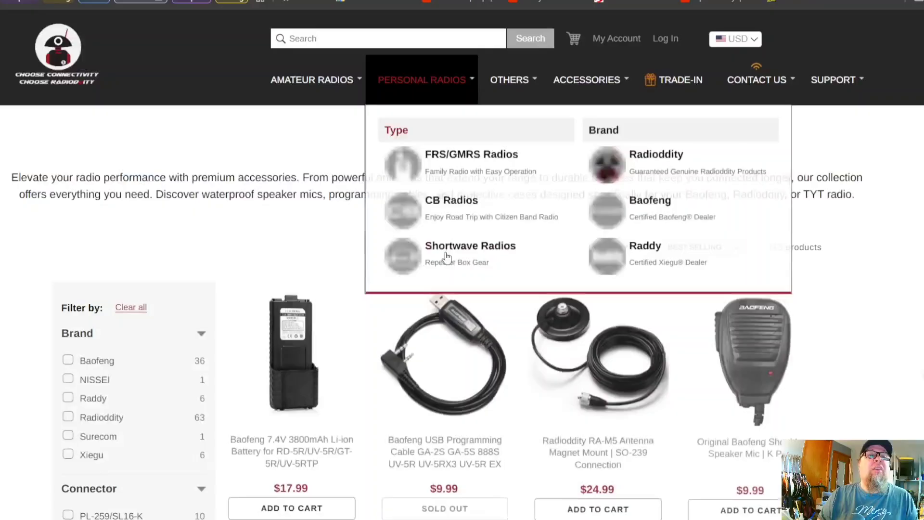
- Navigate from Amateur Radios to the HF Transceiver category and scan its product grid
left_click(312, 80)
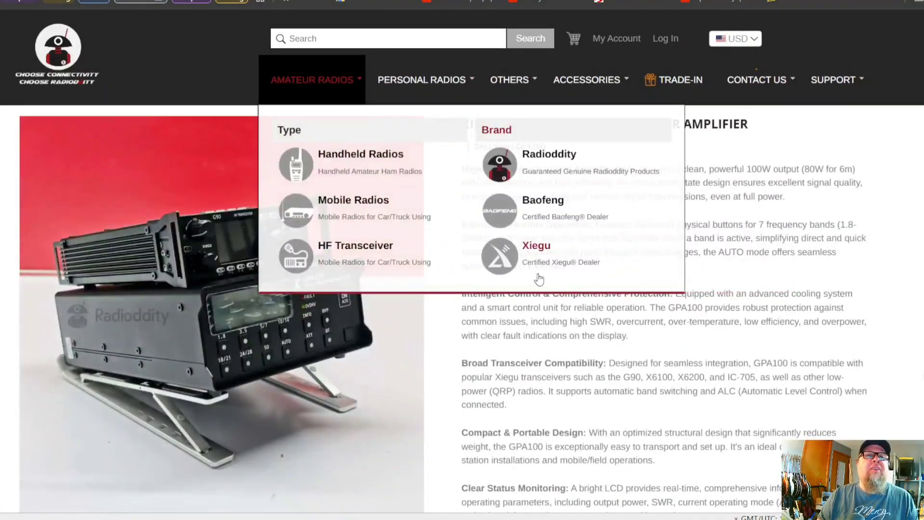
left_click(355, 245)
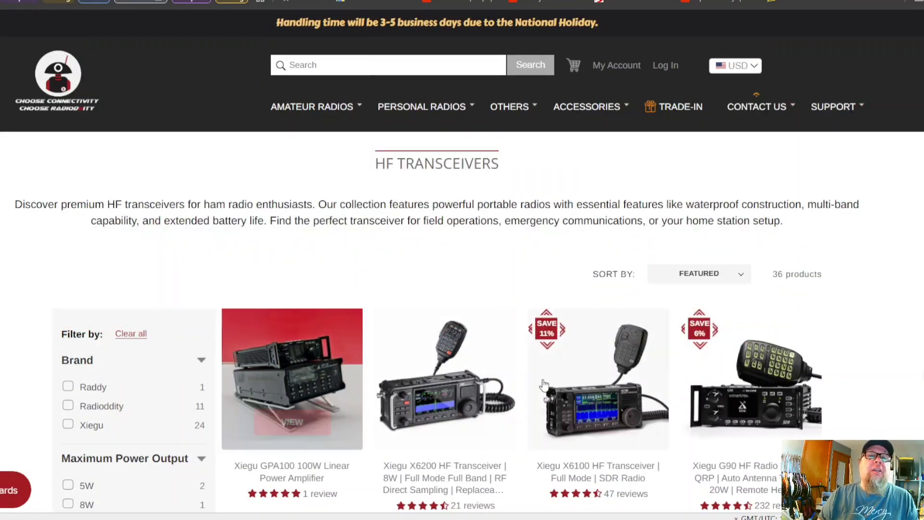
scroll("down", 3)
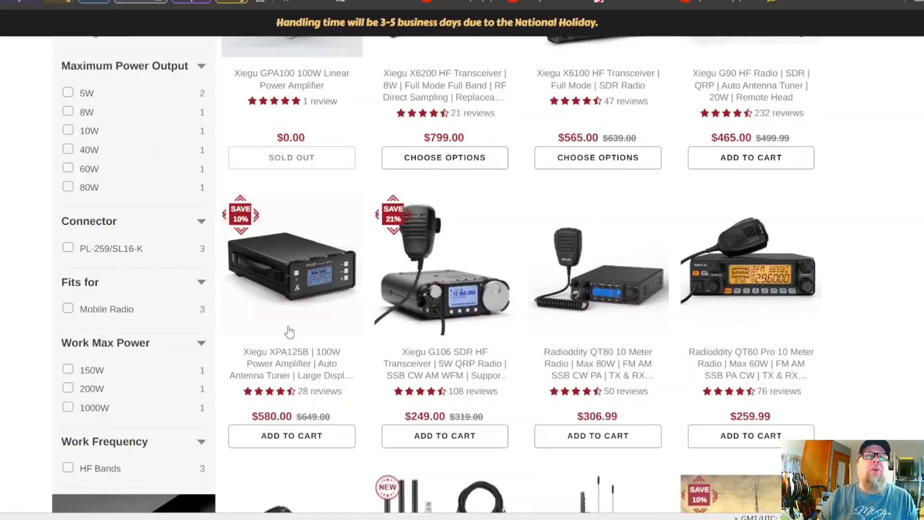
- View the Xiegu XPA125B amplifier page with its $580 price and top description
left_click(291, 265)
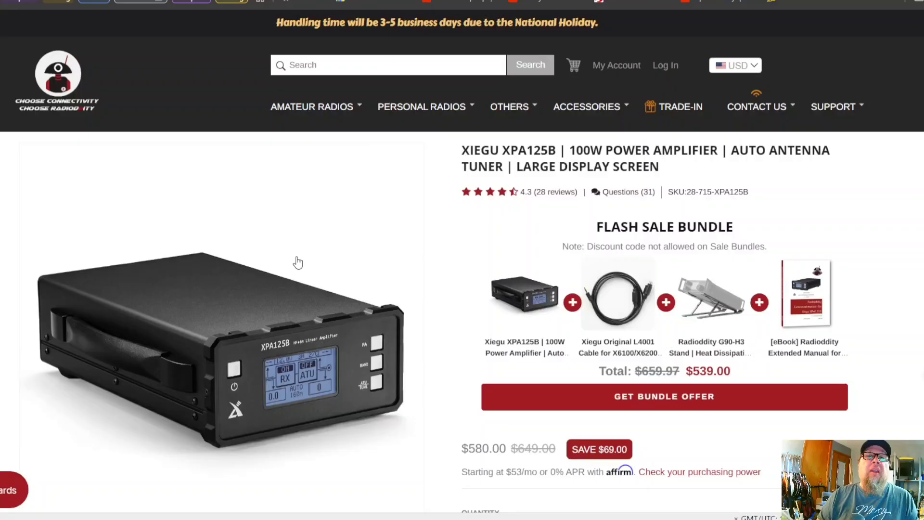
mouse_move(354, 374)
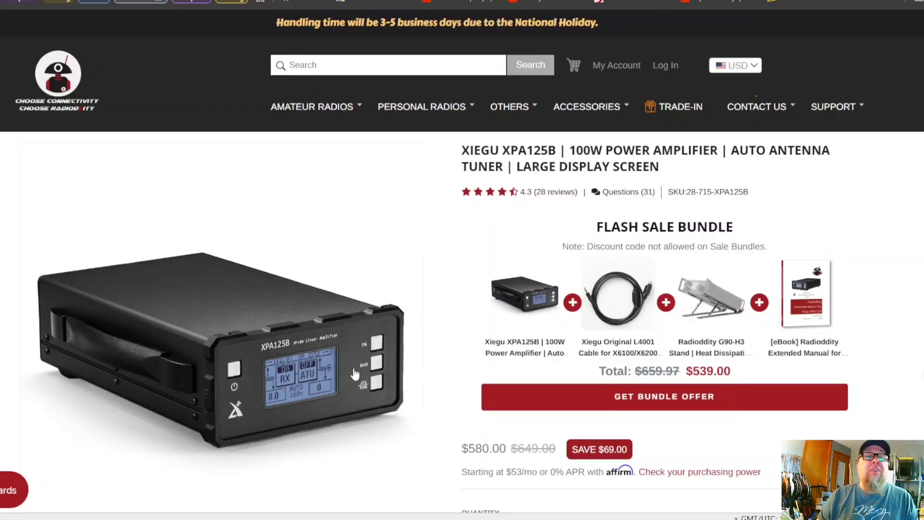
mouse_move(312, 323)
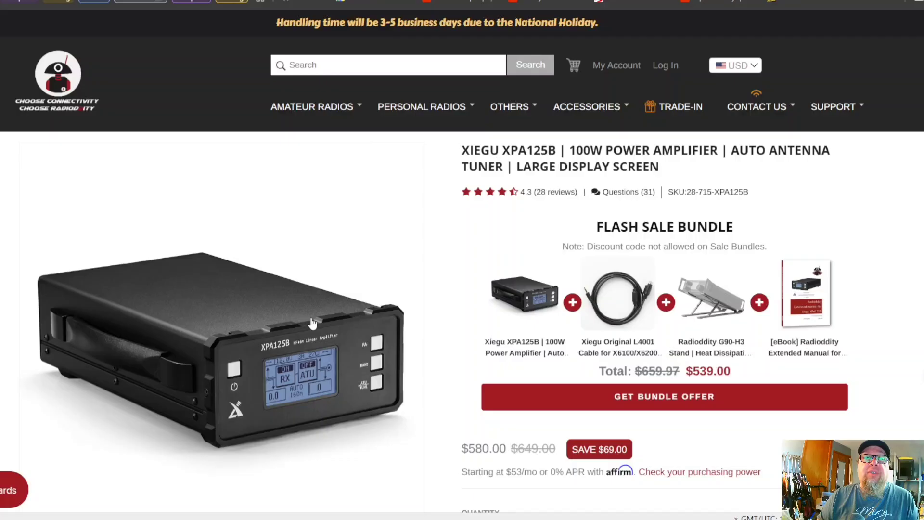
scroll("down", 3)
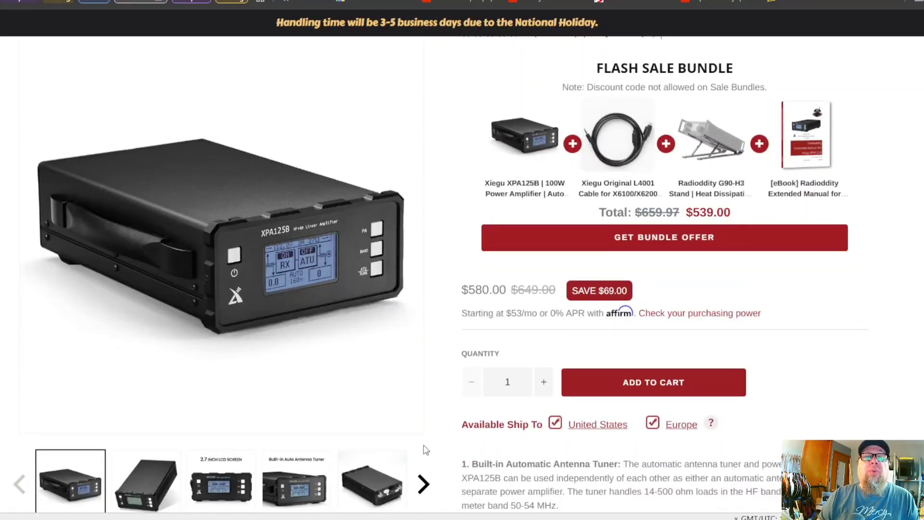
mouse_move(467, 317)
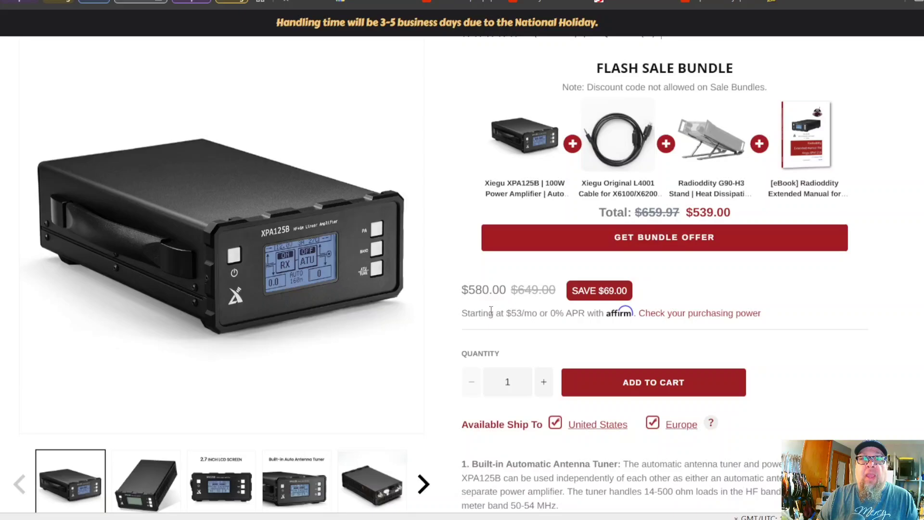
scroll("up", 3)
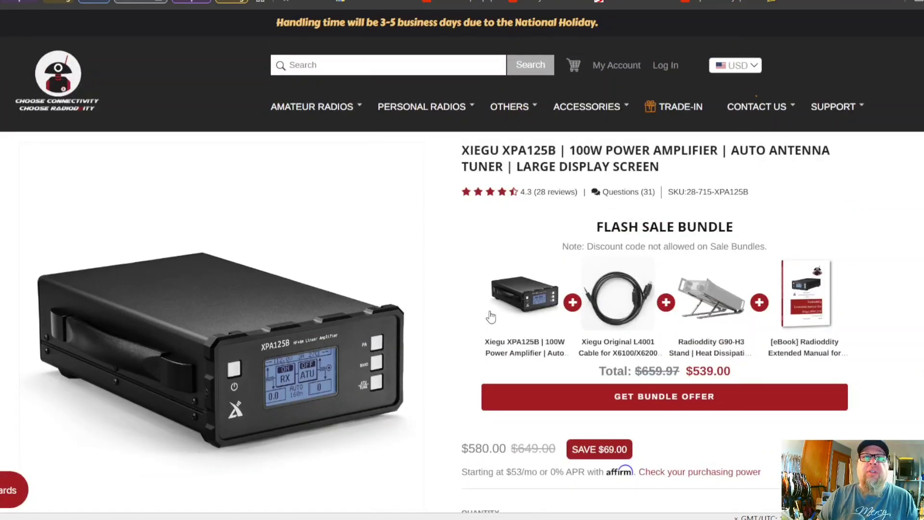
scroll("down", 3)
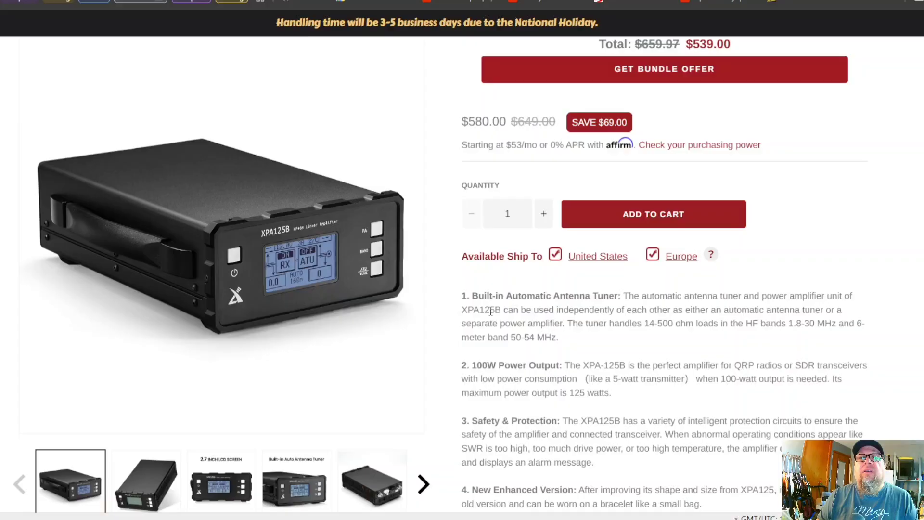
mouse_move(814, 389)
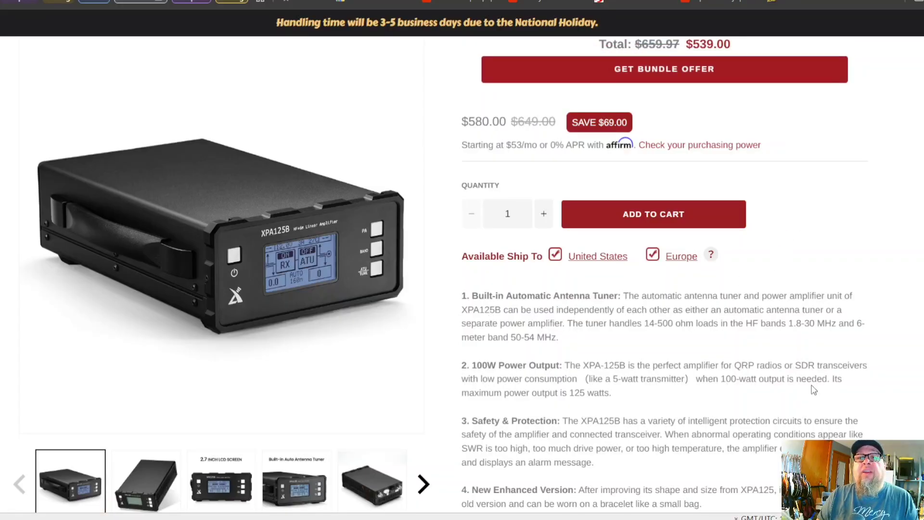
mouse_move(811, 322)
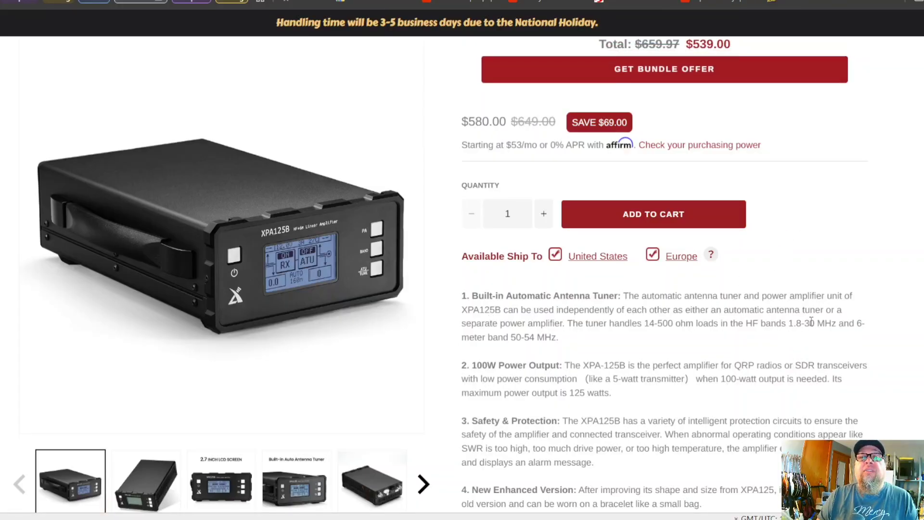
mouse_move(868, 331)
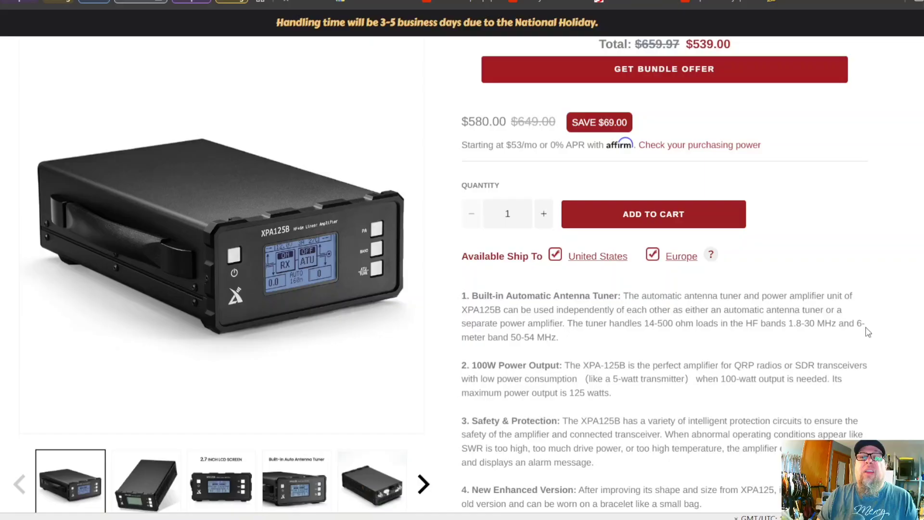
mouse_move(534, 340)
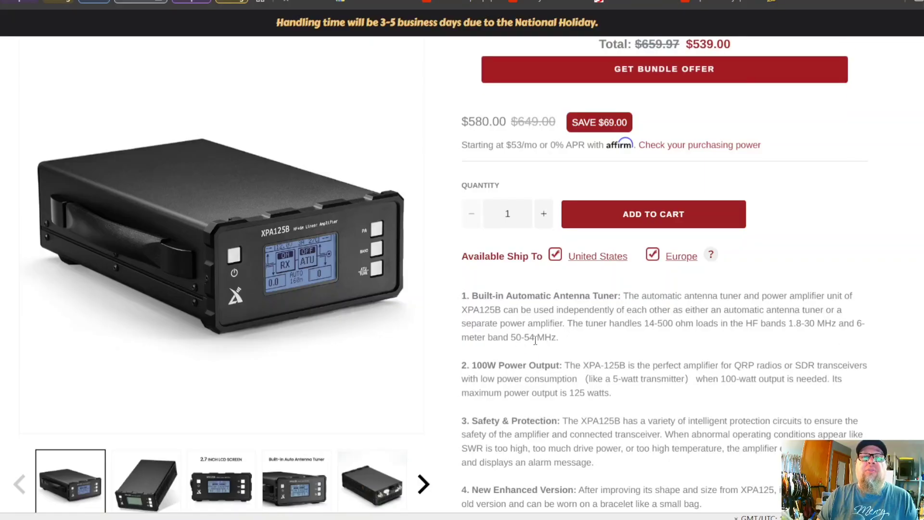
mouse_move(793, 333)
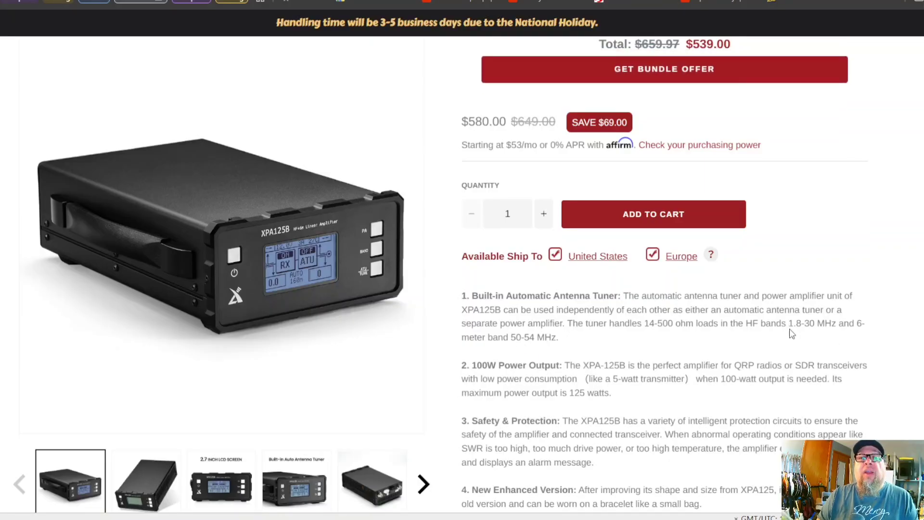
mouse_move(814, 334)
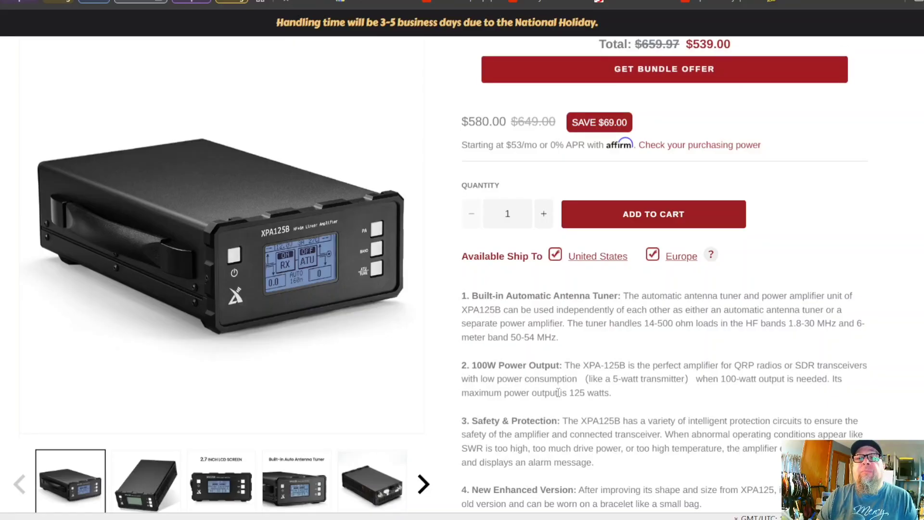
- Read through the XPA125B feature description, warranty and disclaimer sections
scroll("down", 3)
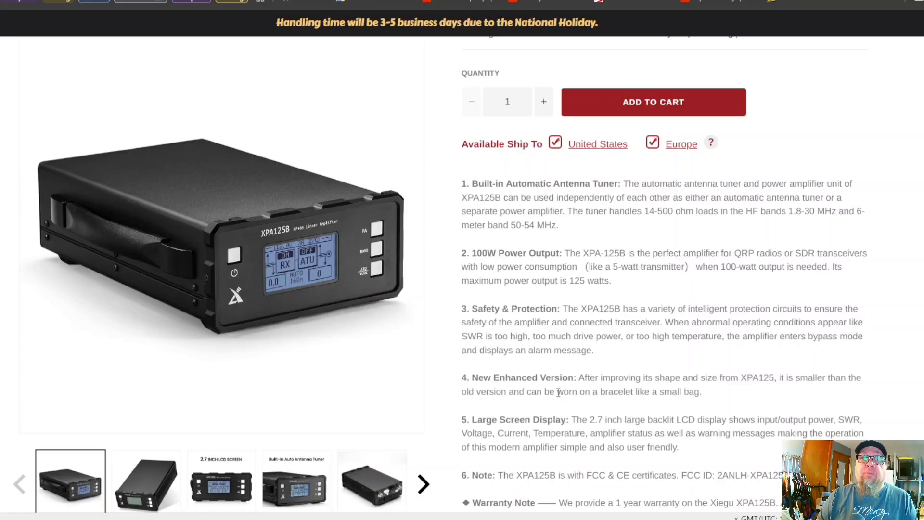
scroll("down", 3)
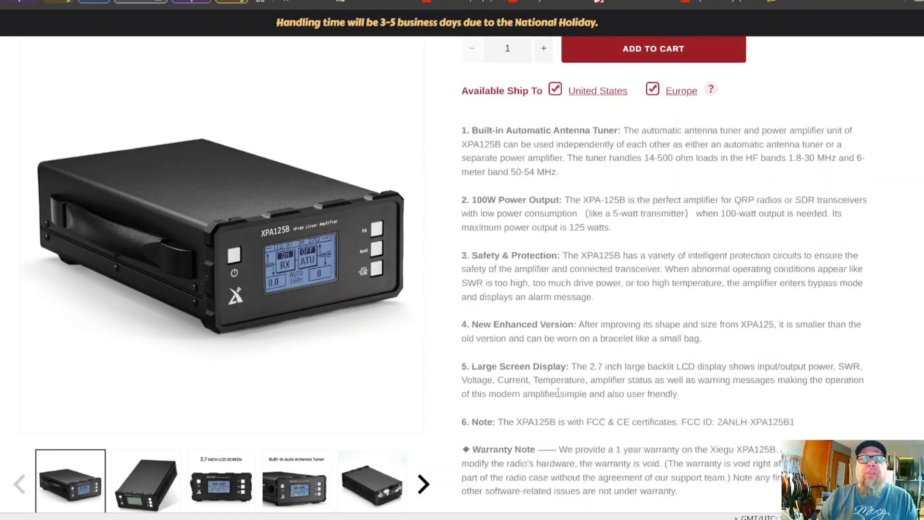
scroll("down", 3)
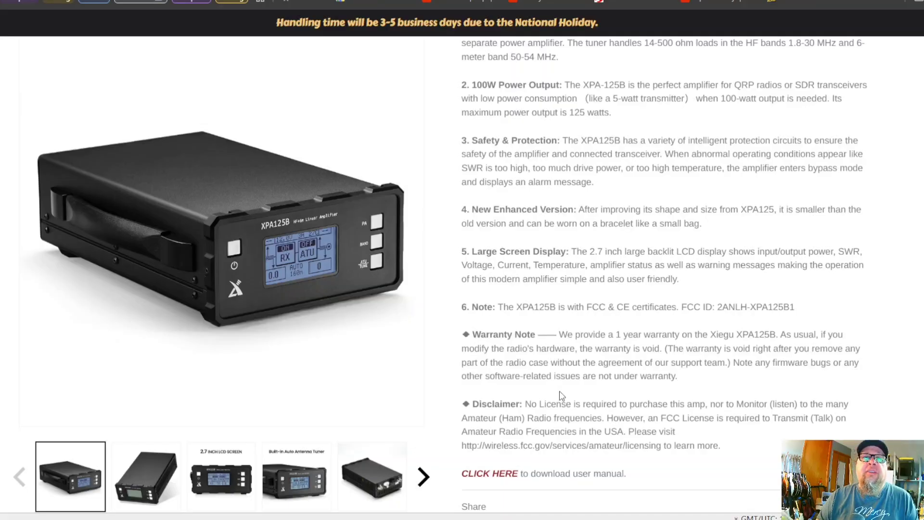
scroll("up", 3)
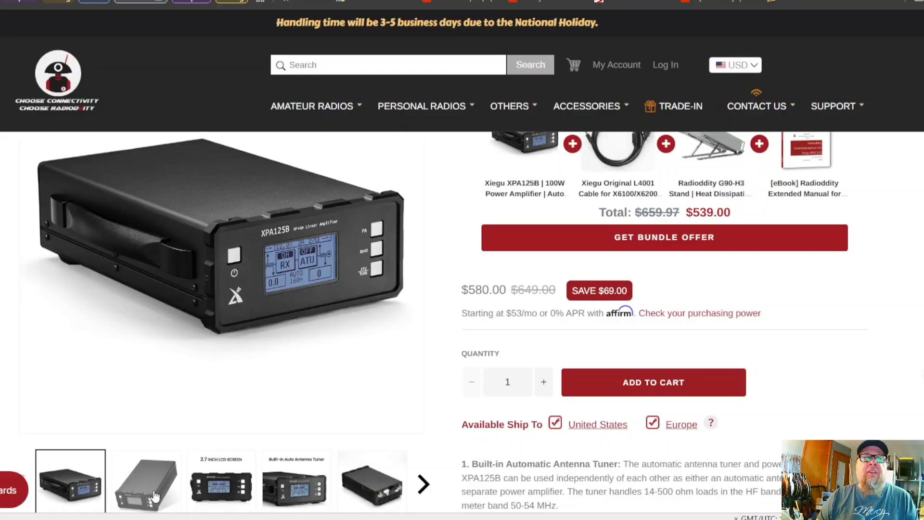
- Show the second XPA125B photo, then the built-in auto antenna tuner image
left_click(145, 480)
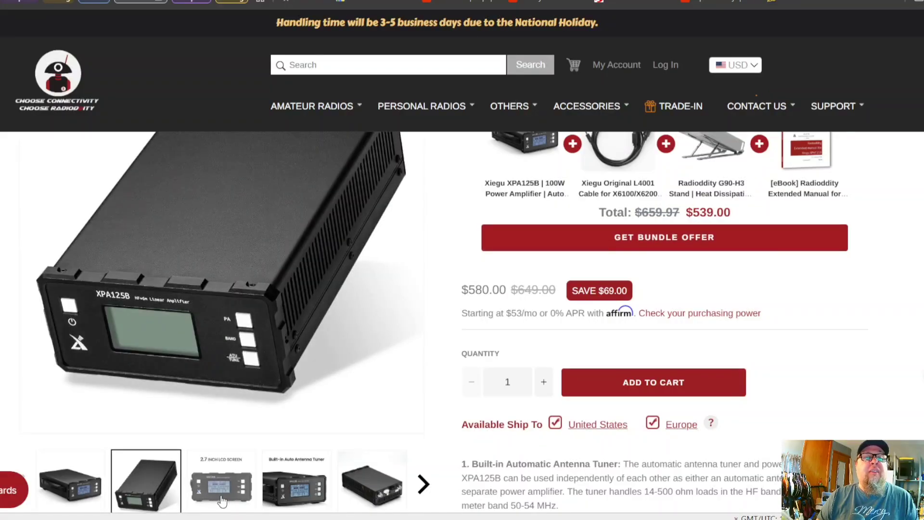
left_click(295, 480)
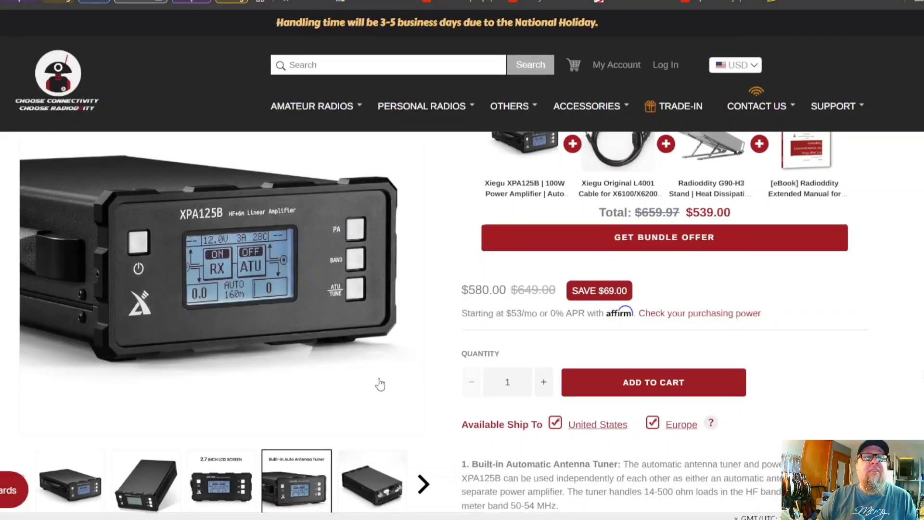
scroll("up", 3)
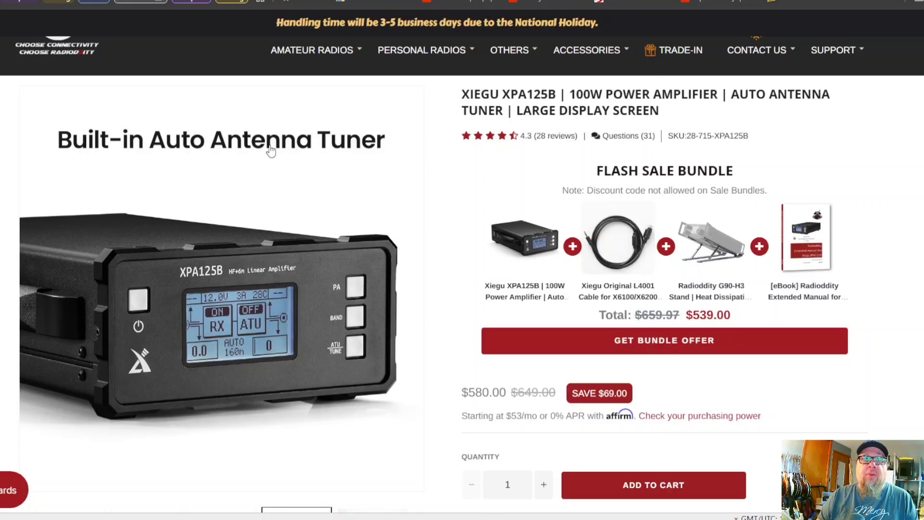
mouse_move(343, 177)
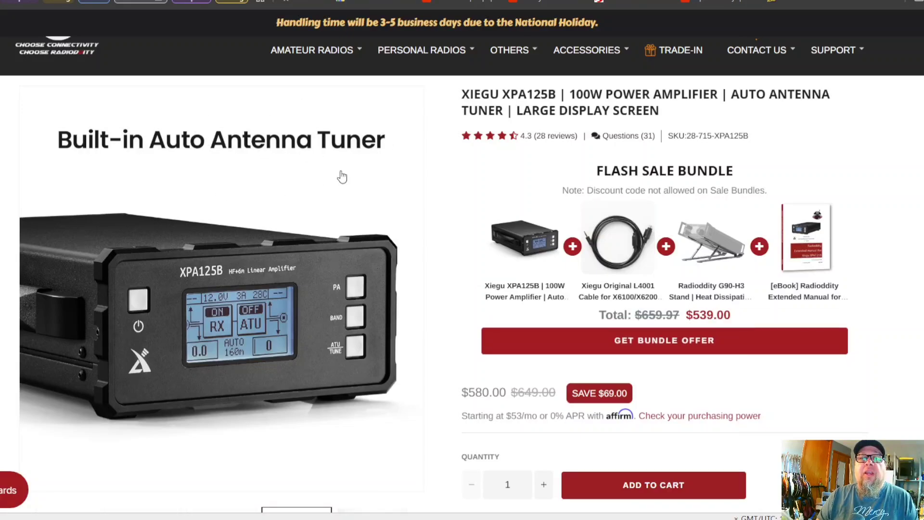
mouse_move(199, 153)
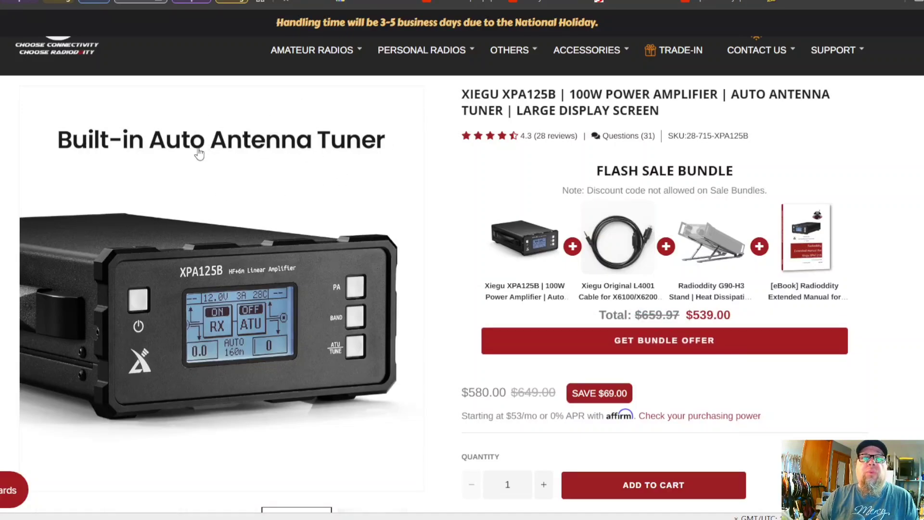
mouse_move(355, 264)
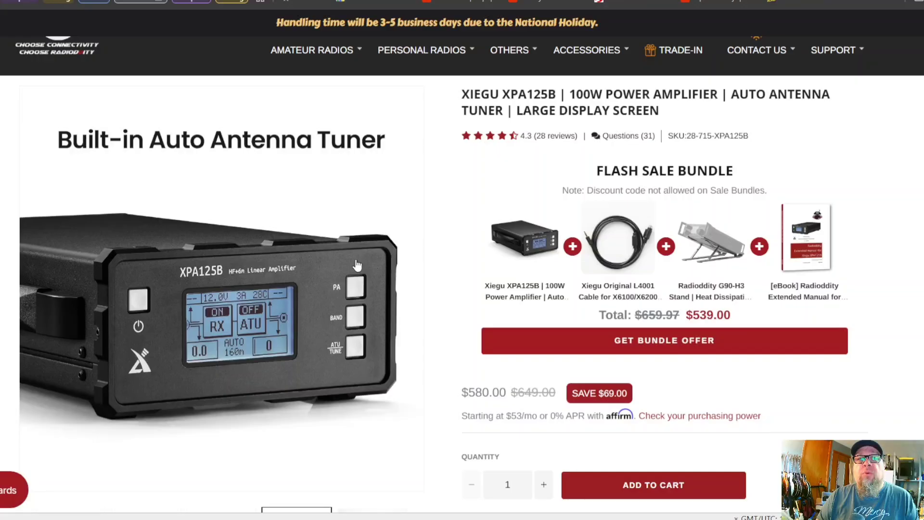
mouse_move(350, 268)
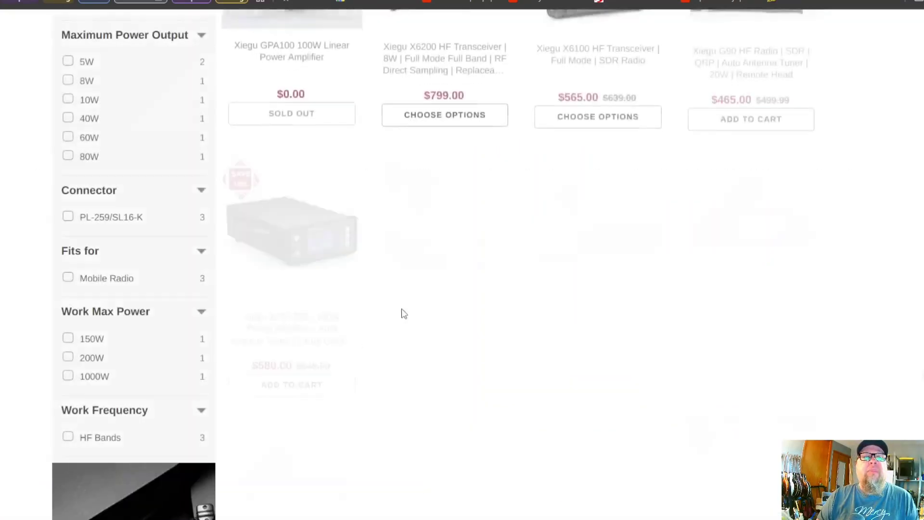
scroll("up", 3)
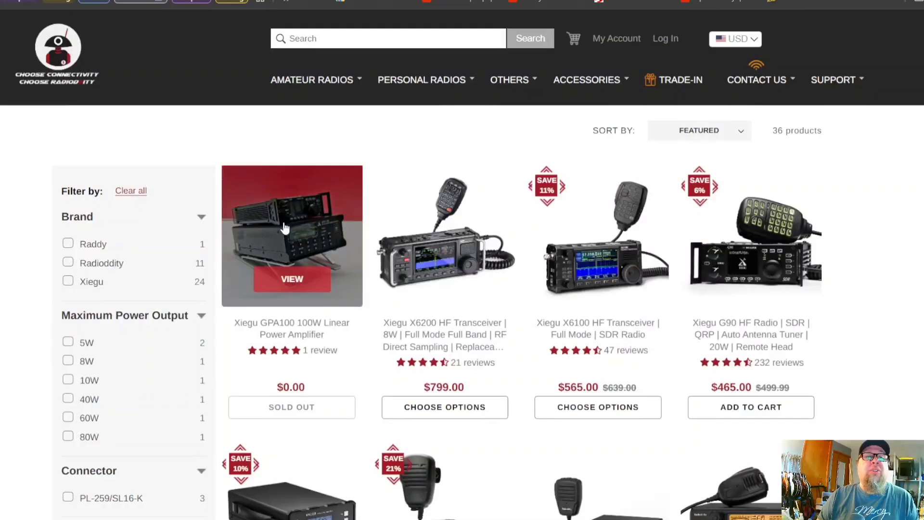
left_click(291, 235)
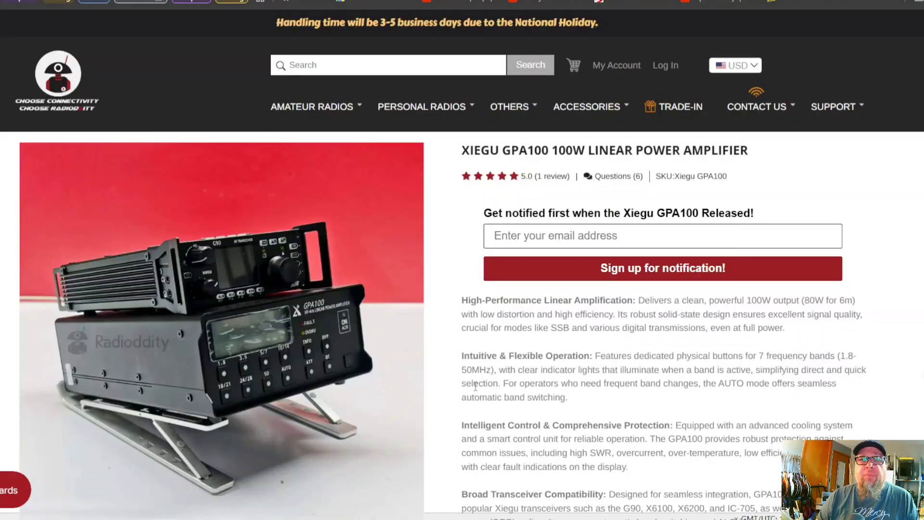
scroll("down", 3)
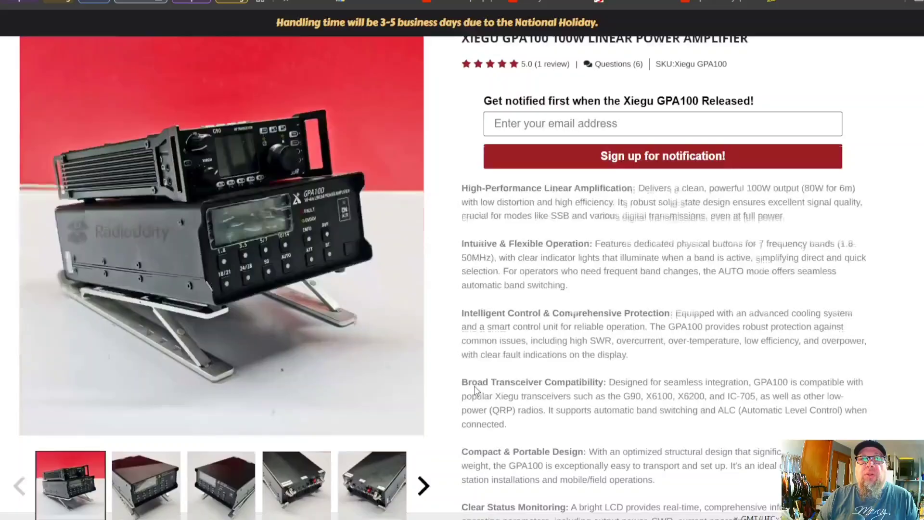
scroll("up", 3)
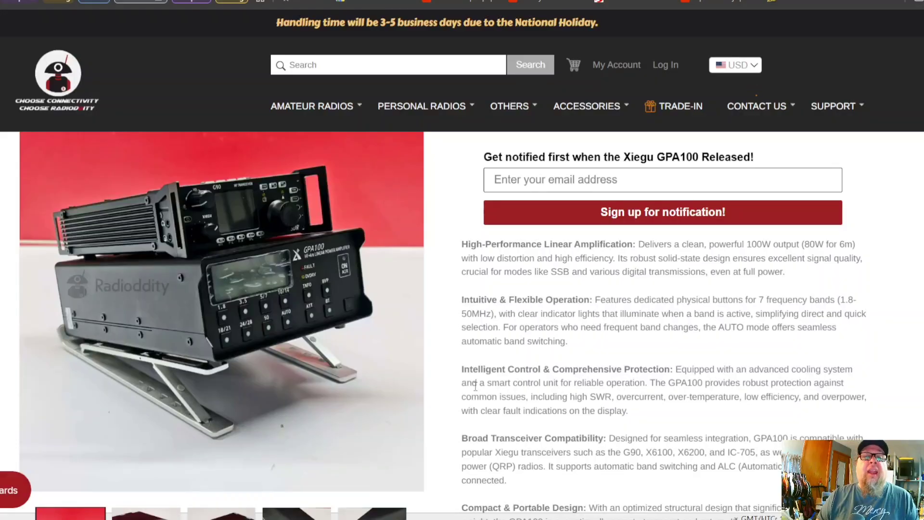
scroll("down", 3)
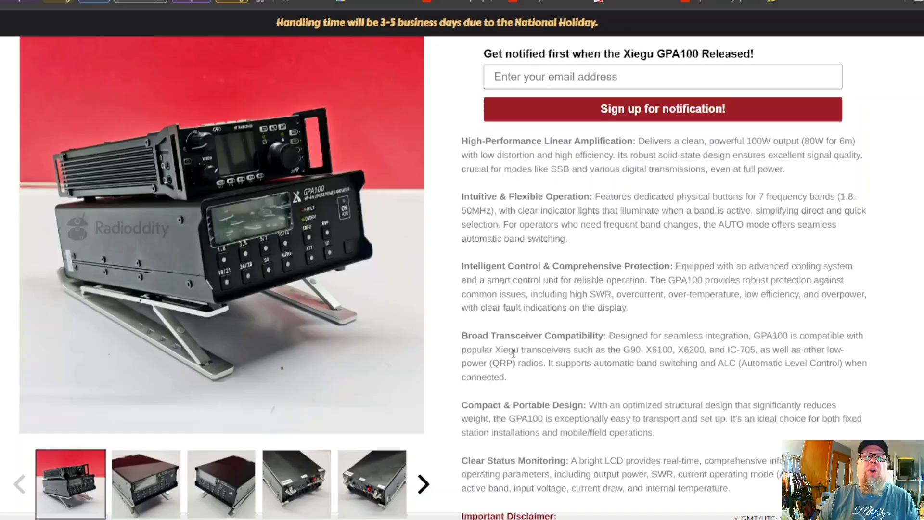
mouse_move(504, 359)
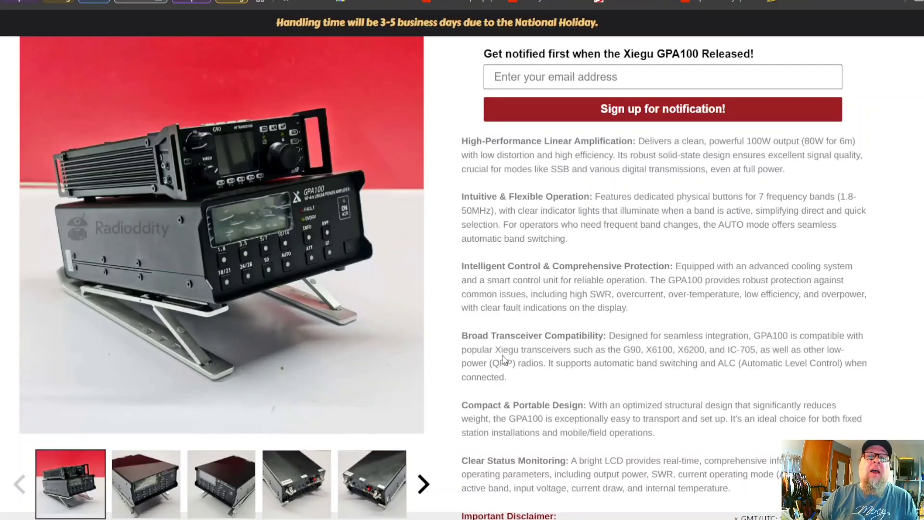
mouse_move(627, 360)
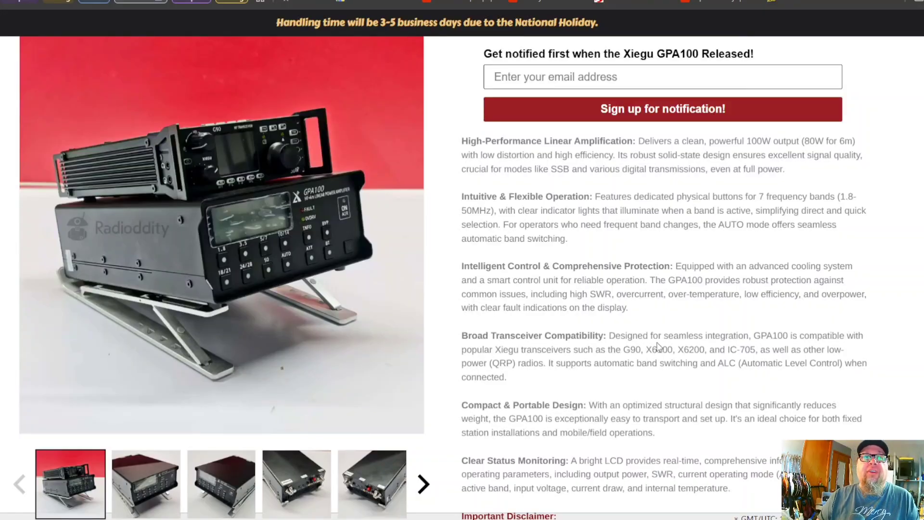
scroll("up", 3)
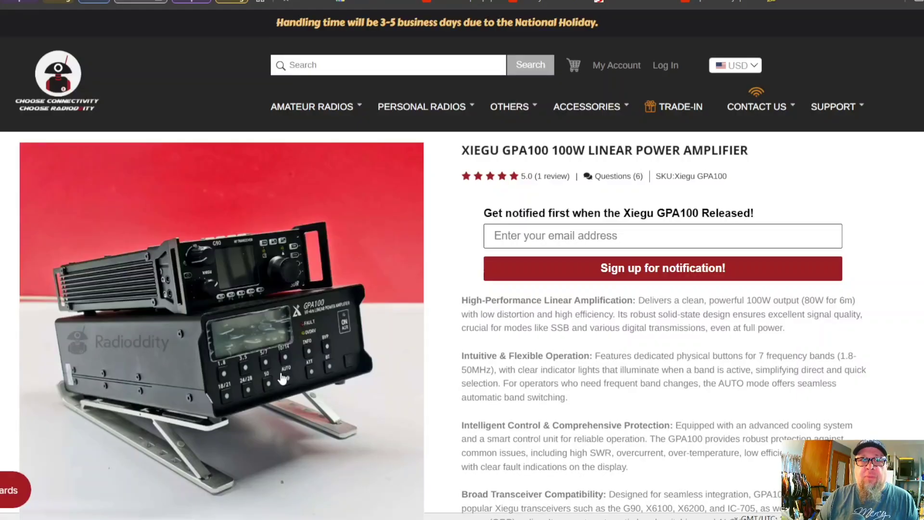
- Show the GPA100's second photo, a front panel band button close-up, and move toward the Description
scroll("down", 3)
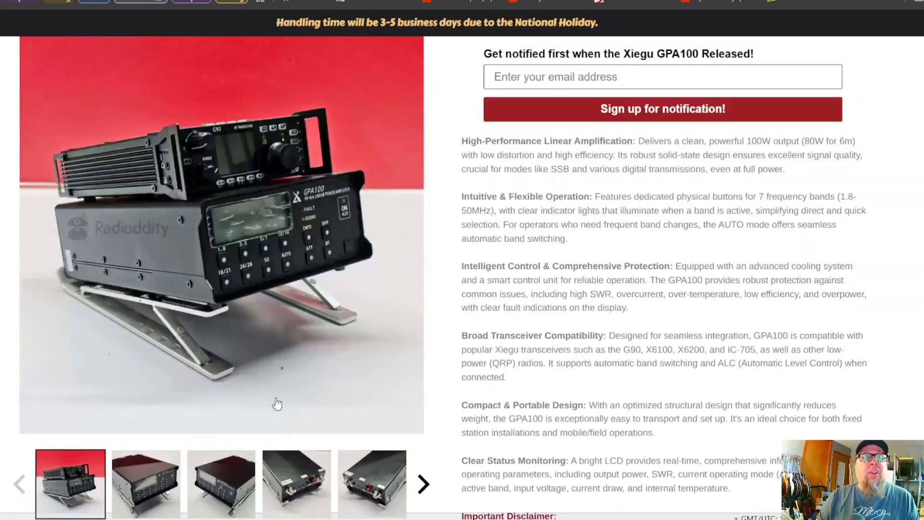
left_click(146, 477)
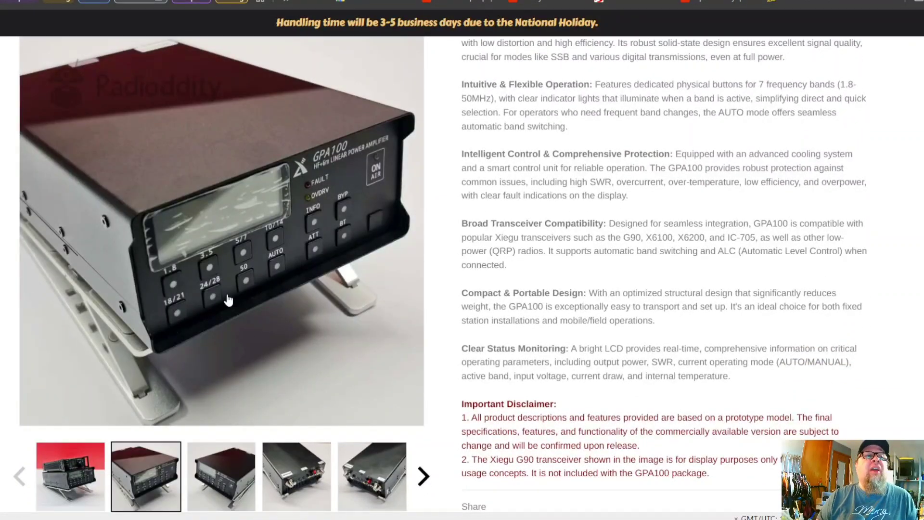
mouse_move(324, 238)
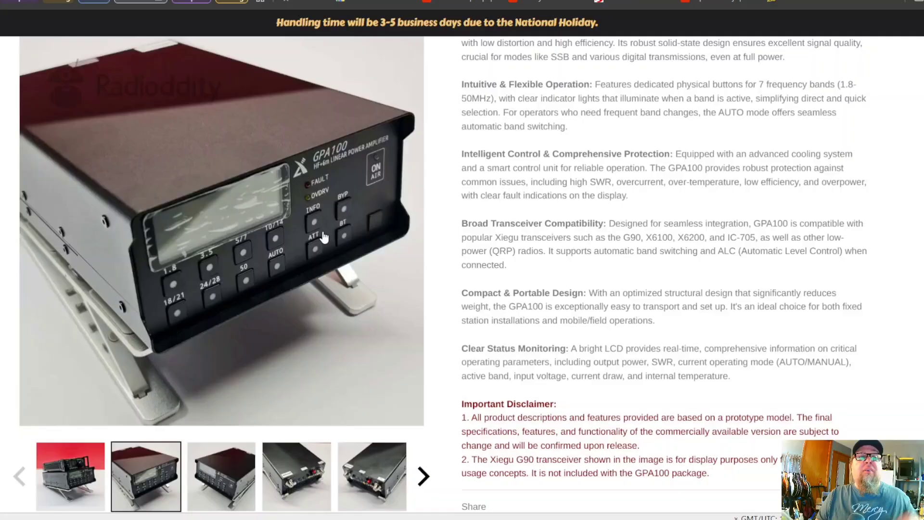
mouse_move(348, 209)
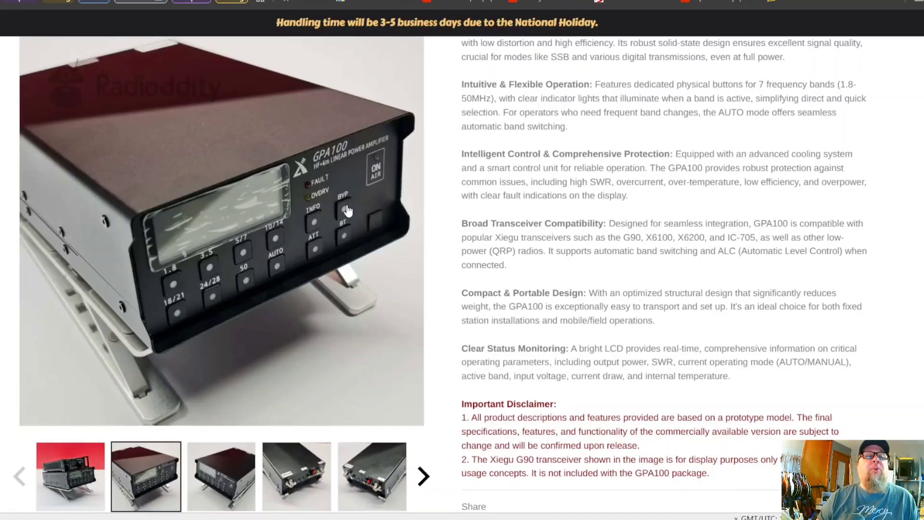
mouse_move(262, 308)
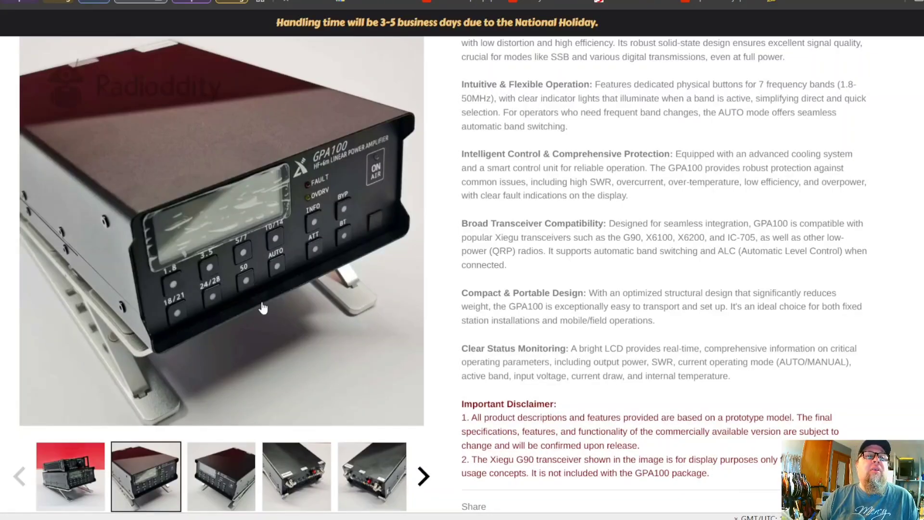
mouse_move(277, 280)
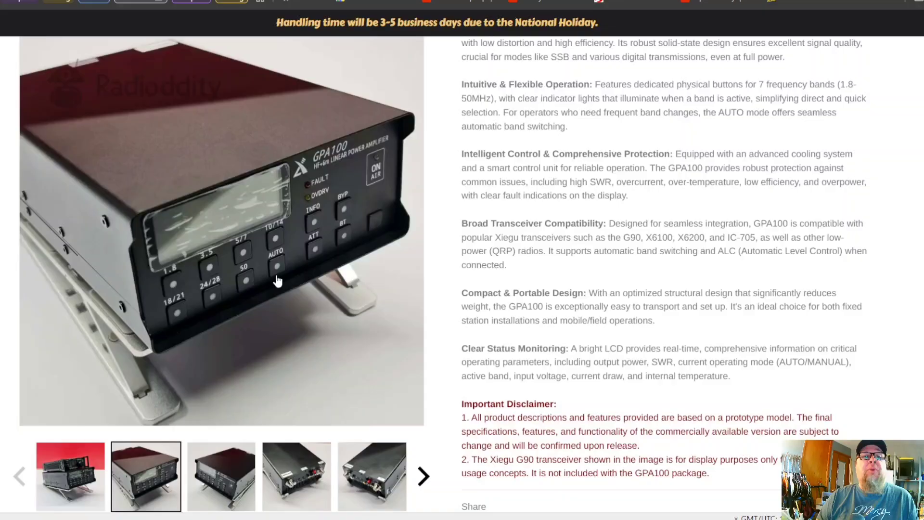
mouse_move(321, 256)
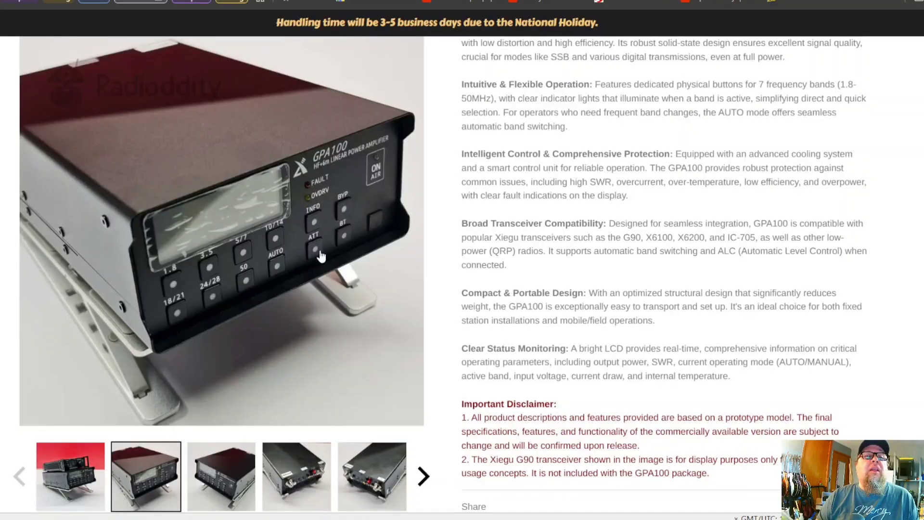
mouse_move(353, 247)
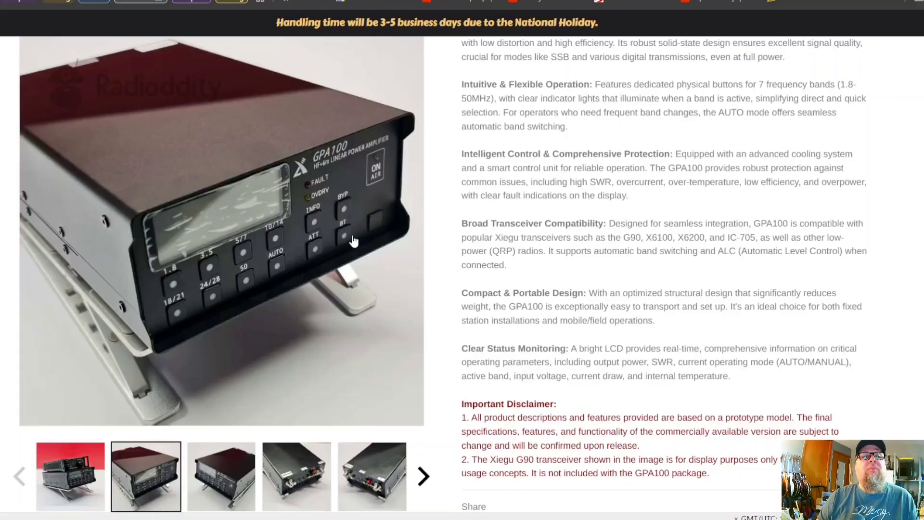
mouse_move(354, 317)
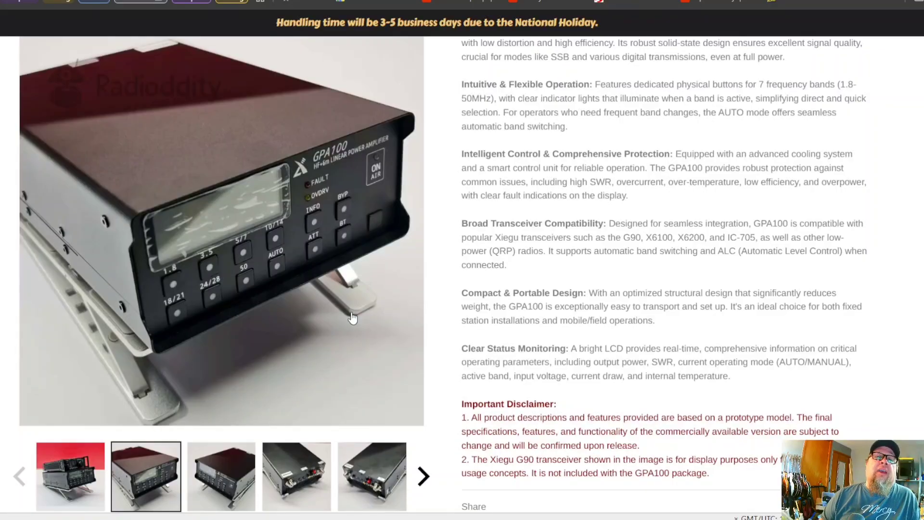
scroll("down", 3)
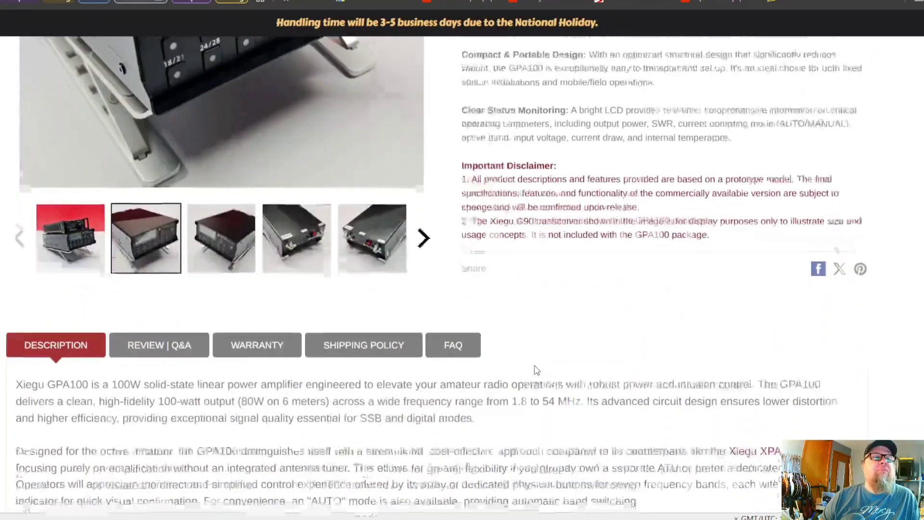
- Read the GPA100 description and Features list down to the start of Main Parameters
scroll("down", 3)
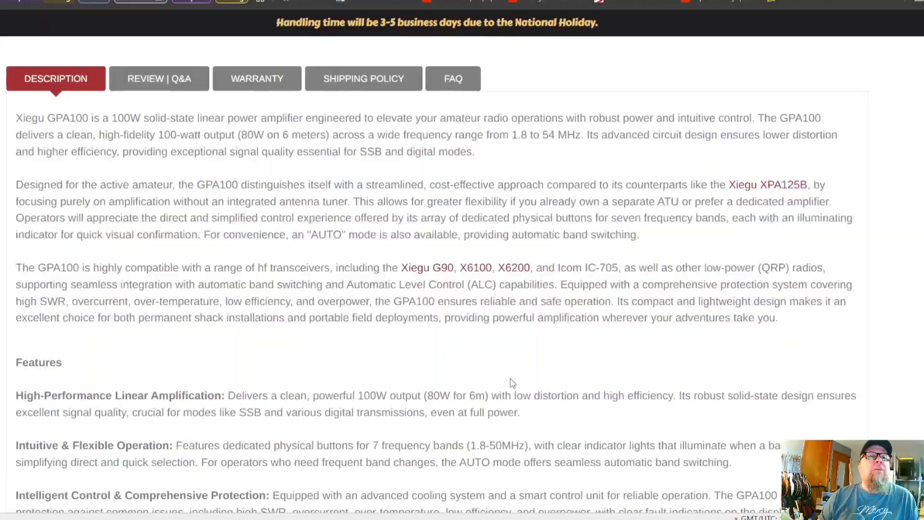
mouse_move(500, 384)
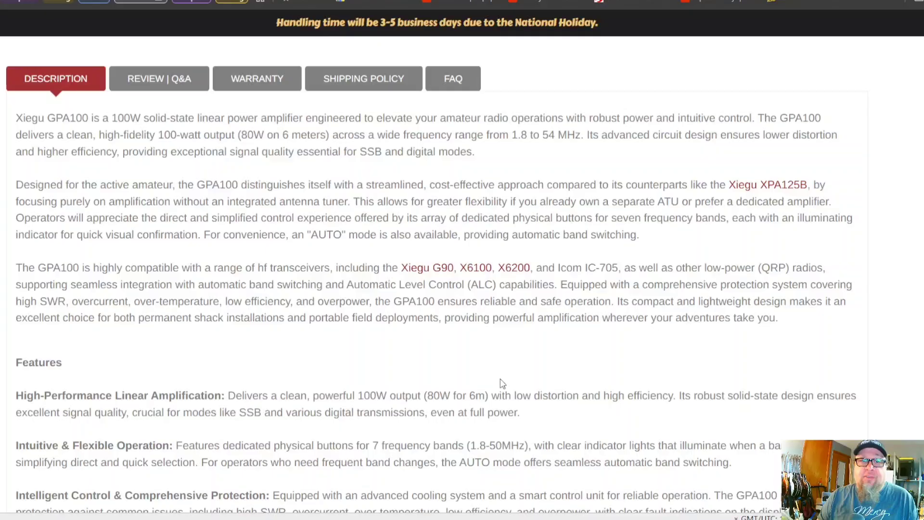
mouse_move(34, 336)
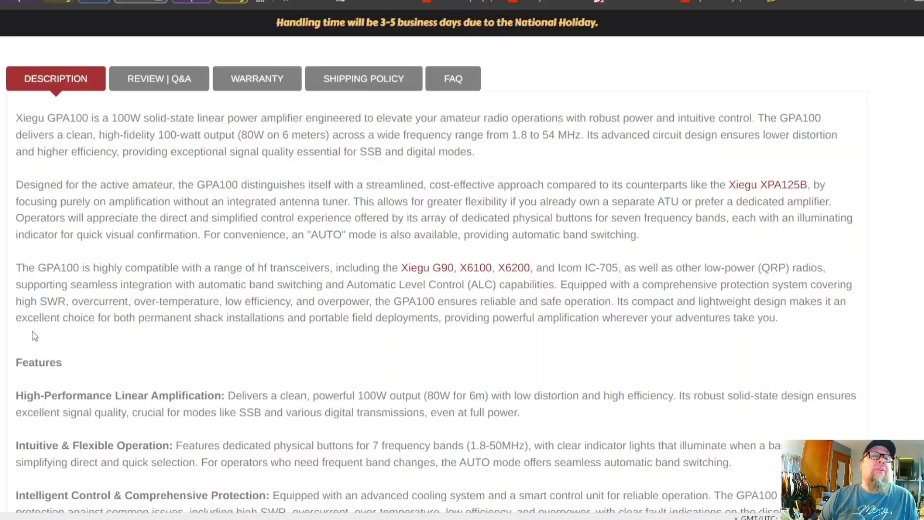
mouse_move(283, 389)
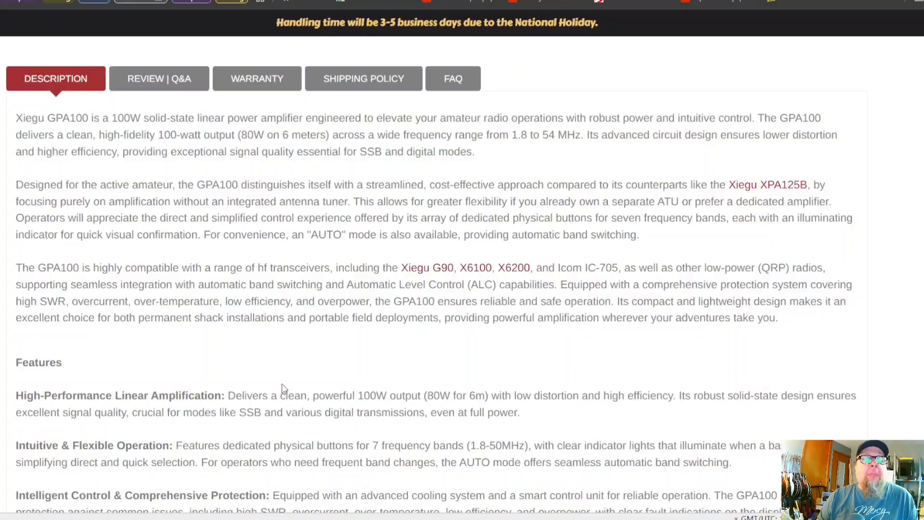
scroll("down", 3)
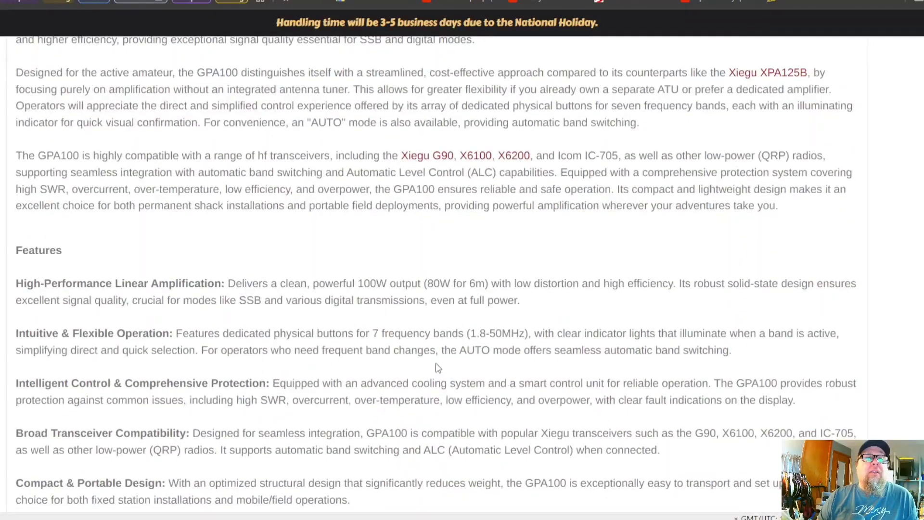
mouse_move(315, 330)
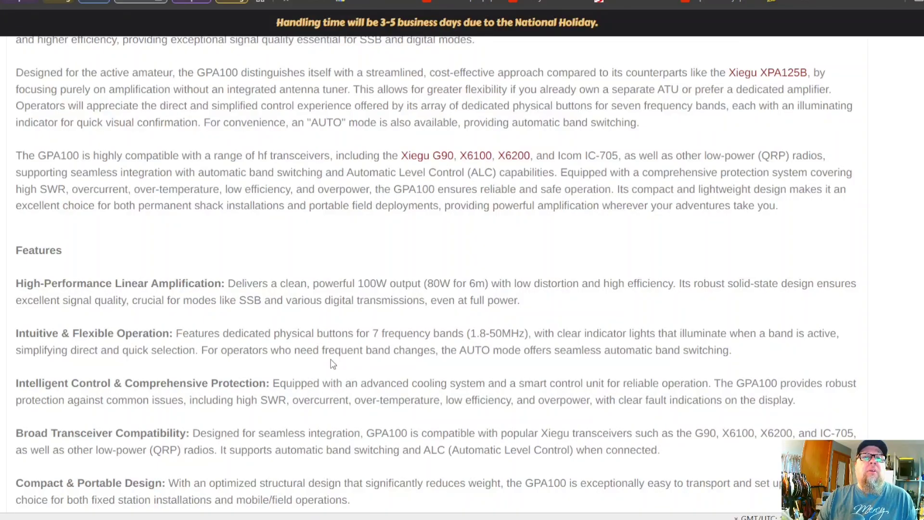
mouse_move(349, 400)
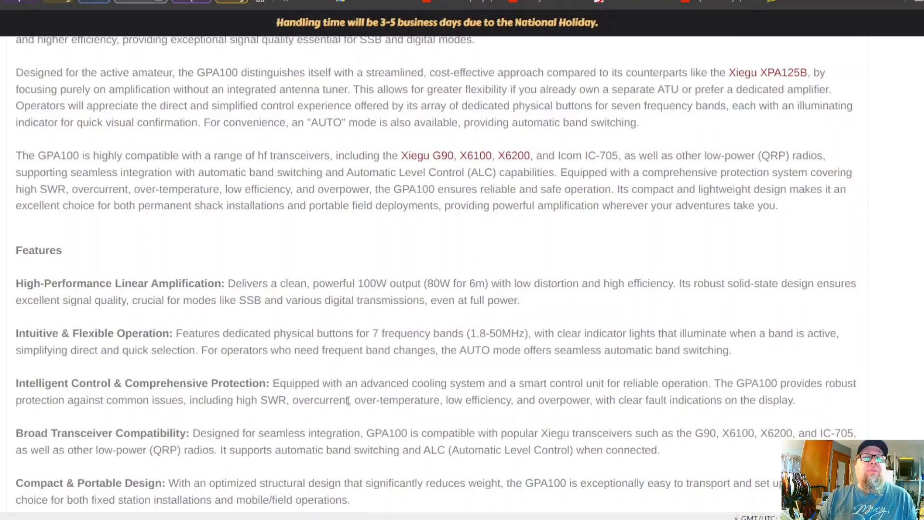
scroll("down", 3)
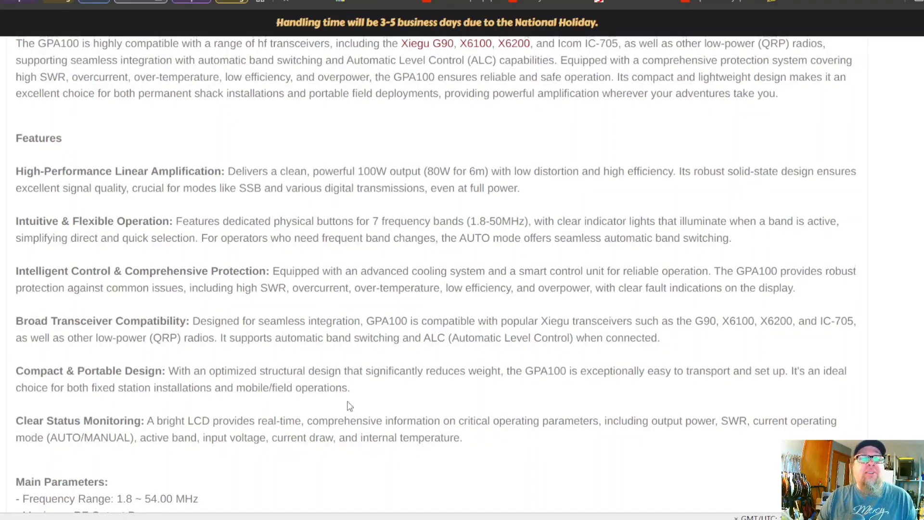
- Read the full Main Parameters list, then return toward the product photo and highlights
scroll("down", 3)
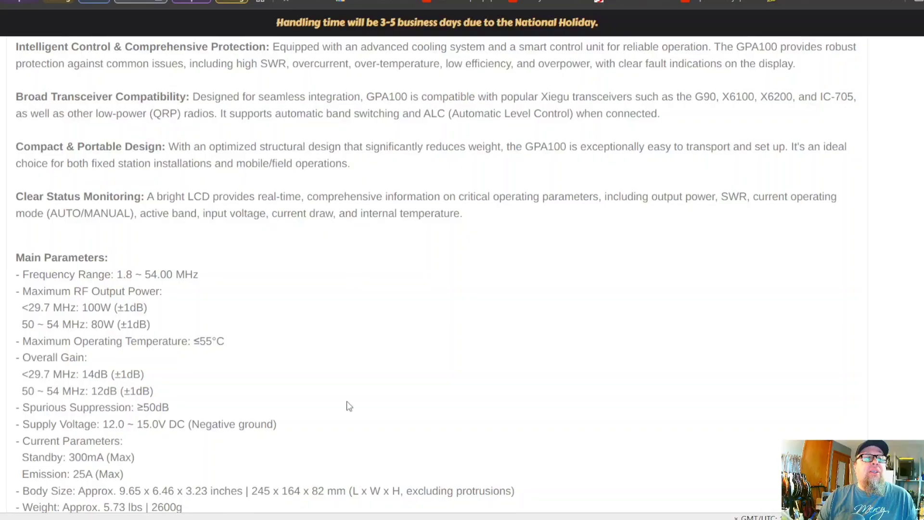
mouse_move(324, 399)
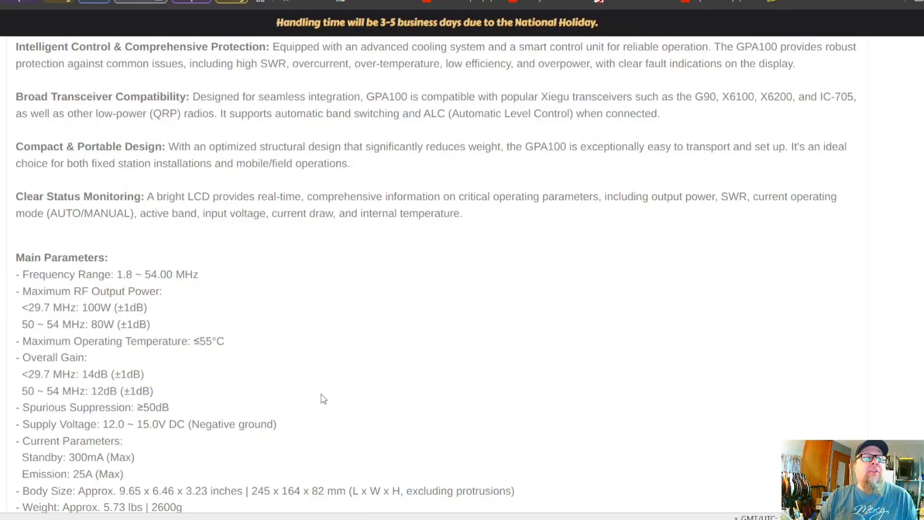
scroll("down", 3)
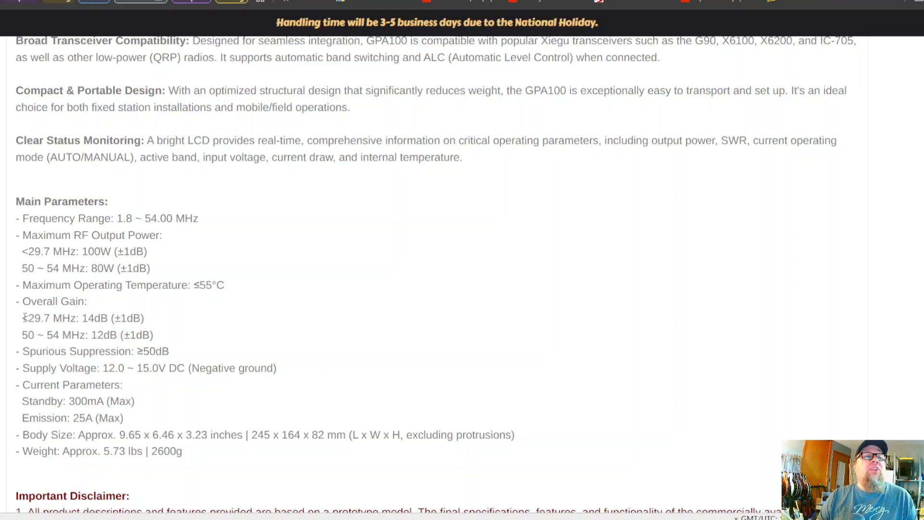
mouse_move(47, 251)
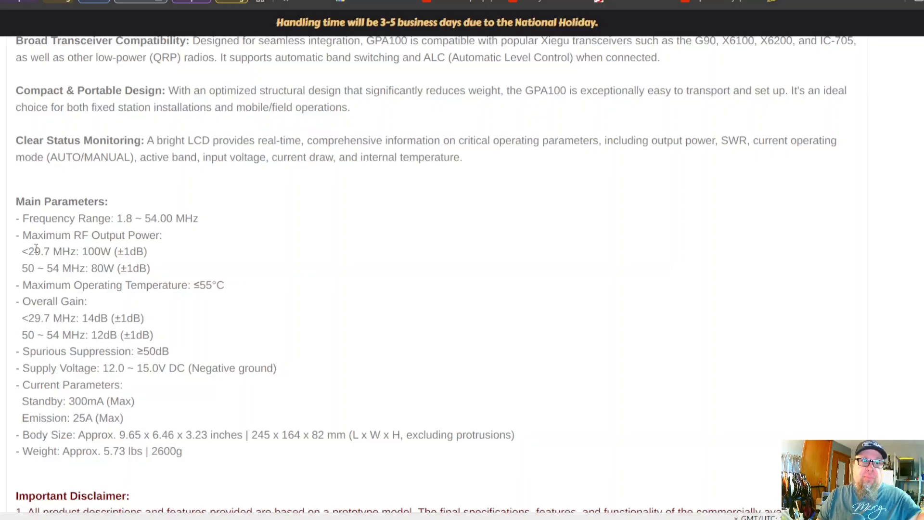
mouse_move(56, 285)
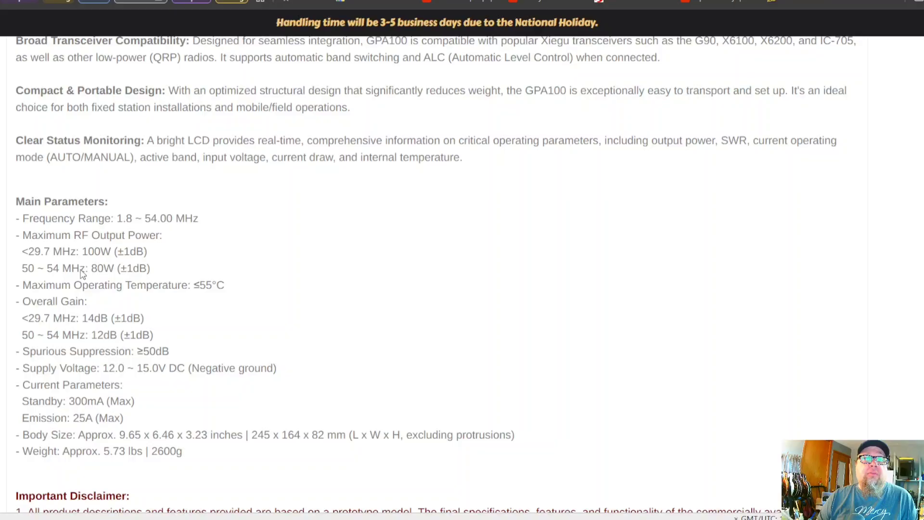
scroll("up", 3)
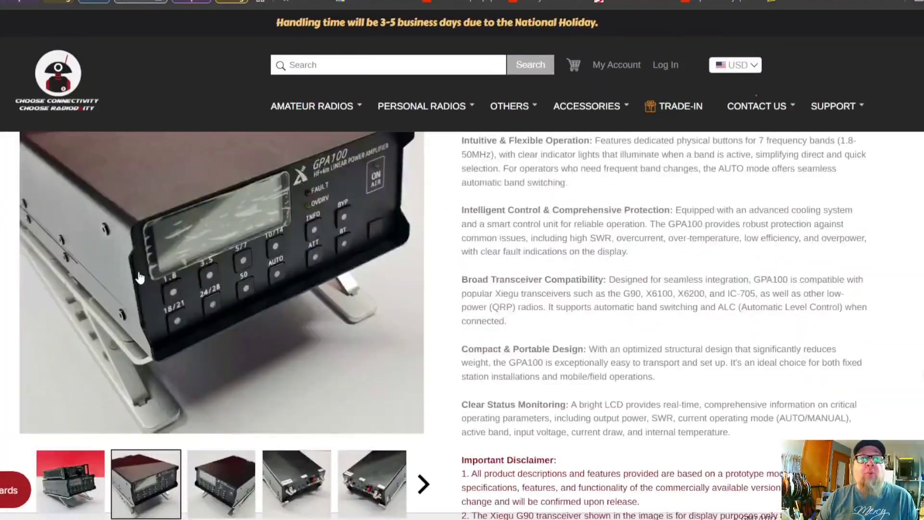
- Reread the GPA100 description, features and parameters from the top down
scroll("up", 3)
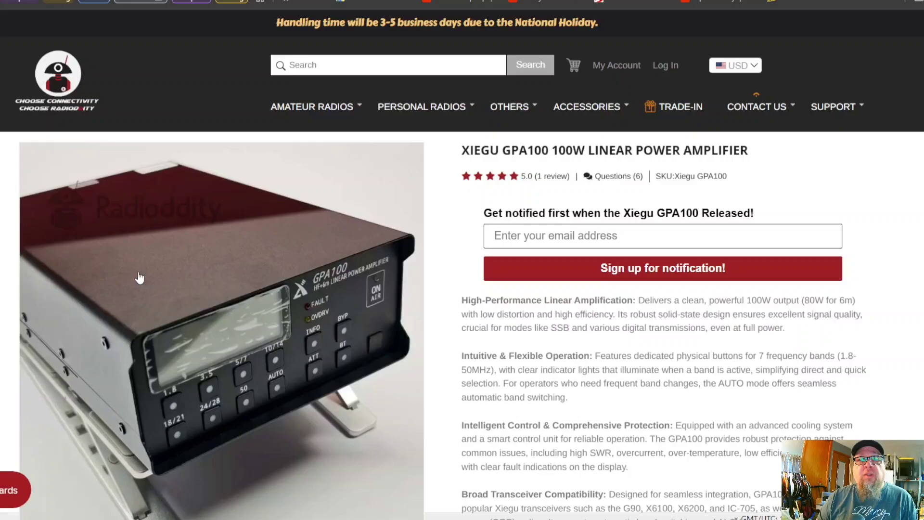
scroll("down", 3)
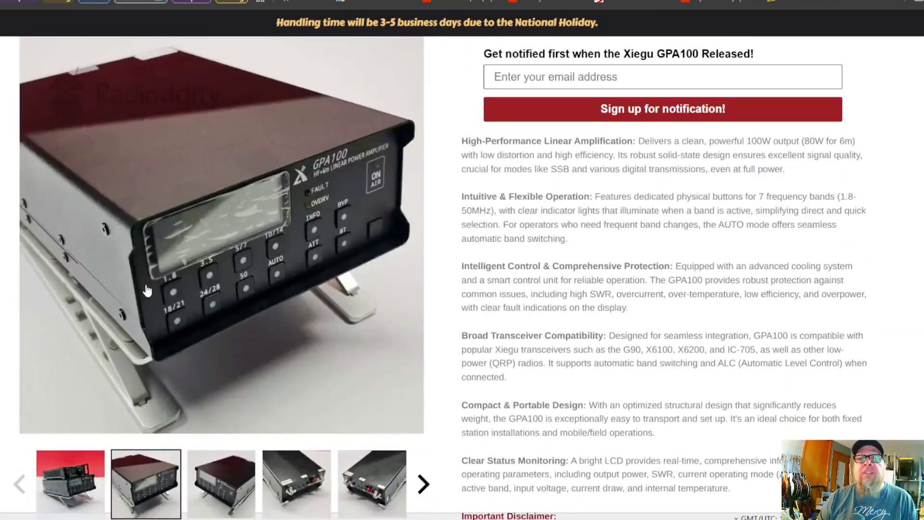
scroll("down", 3)
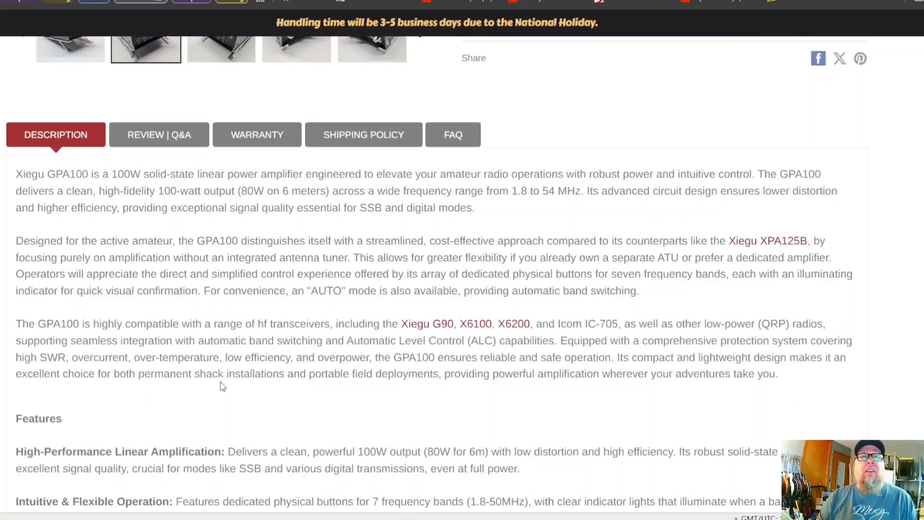
mouse_move(206, 396)
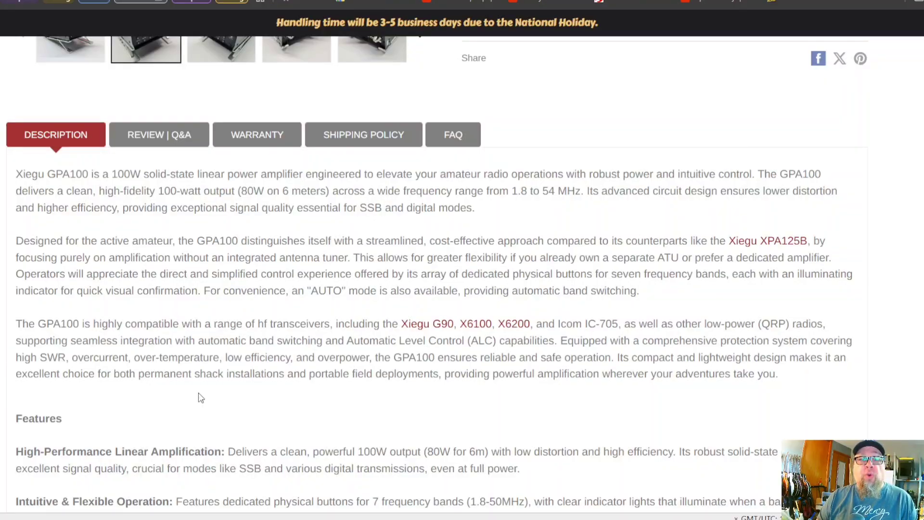
scroll("down", 3)
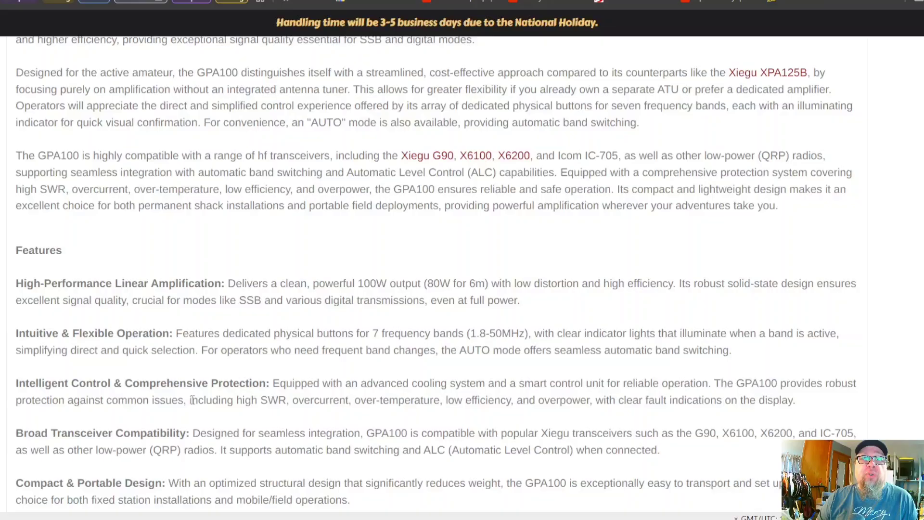
scroll("down", 3)
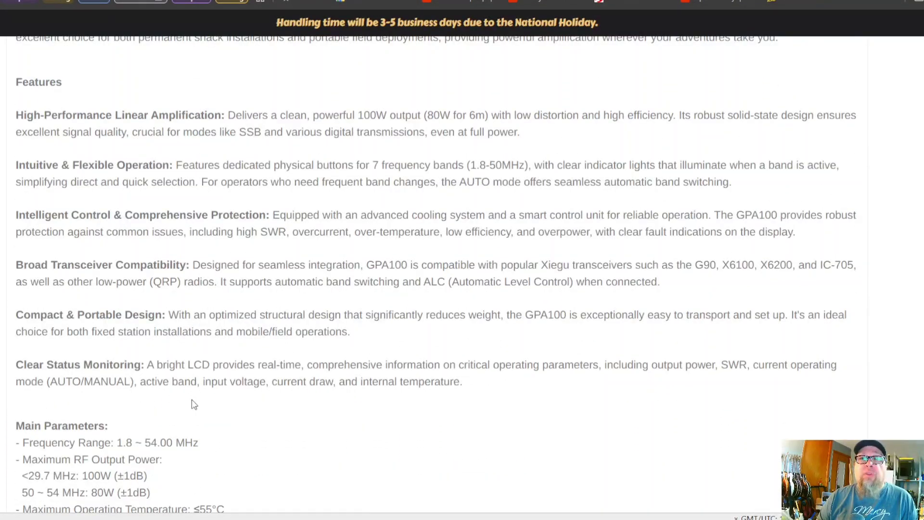
scroll("down", 3)
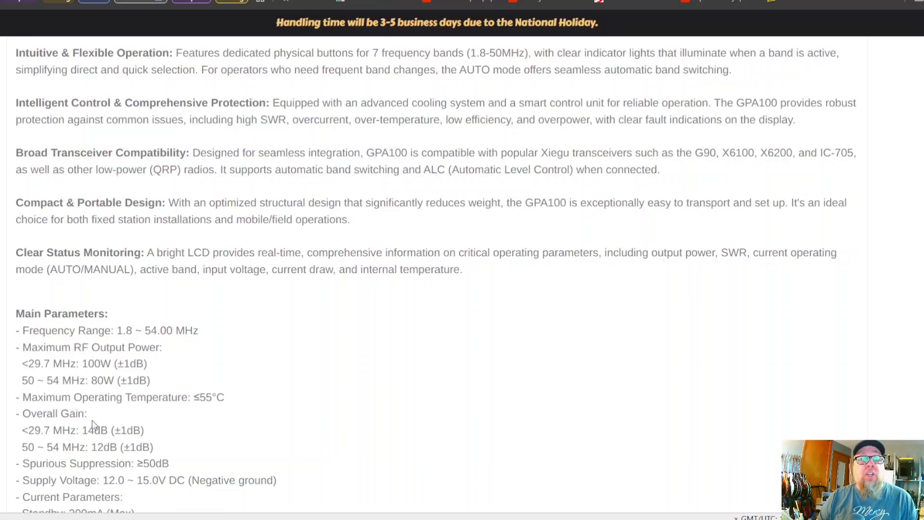
mouse_move(345, 444)
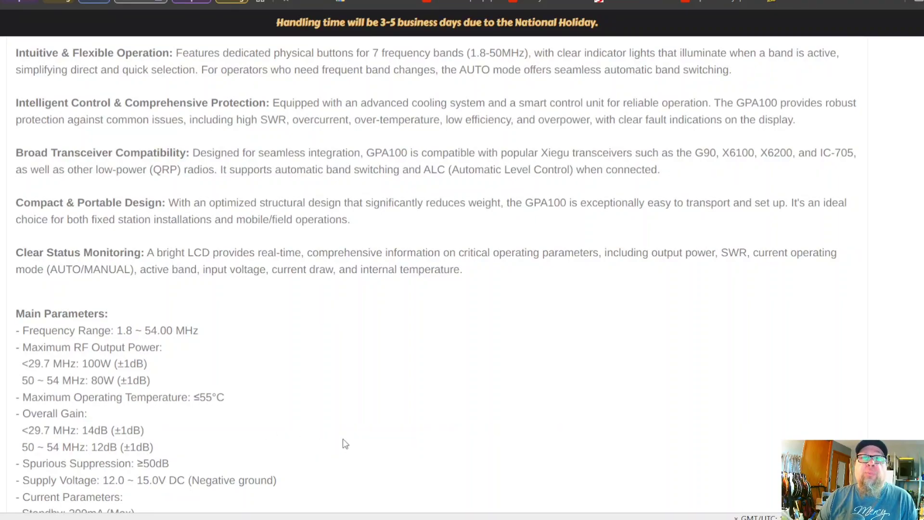
- Return to the gallery and show the third photo, an angled view of the amplifier
scroll("up", 3)
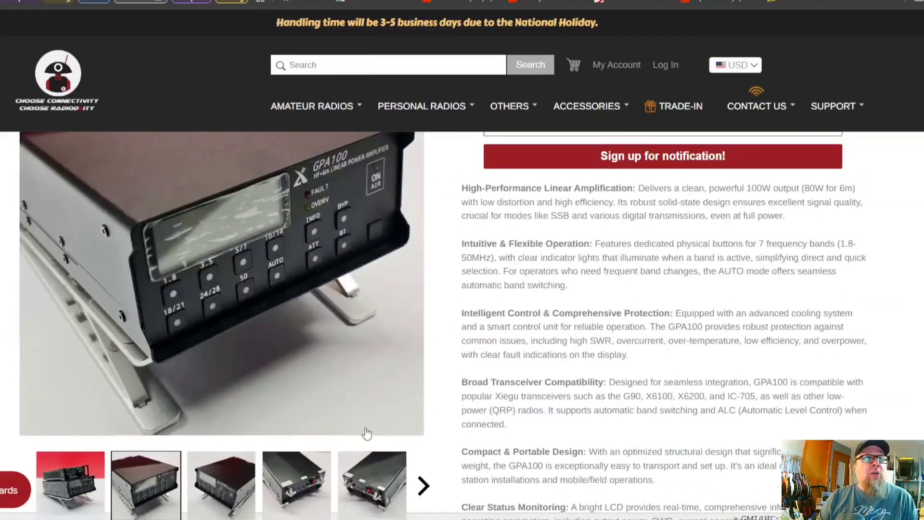
scroll("up", 3)
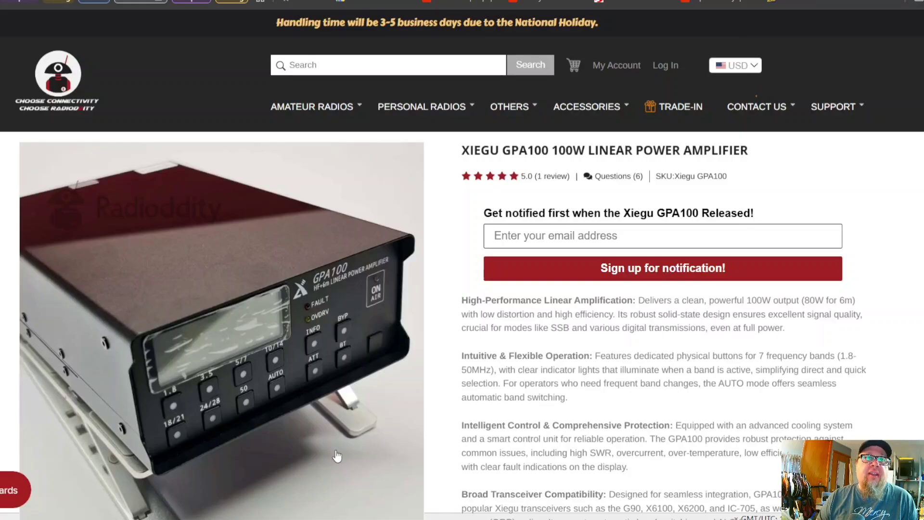
scroll("down", 3)
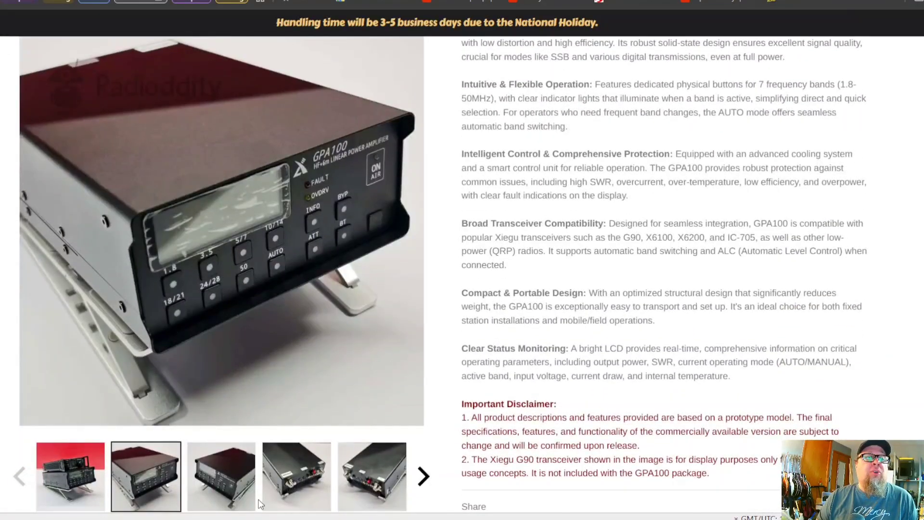
left_click(221, 476)
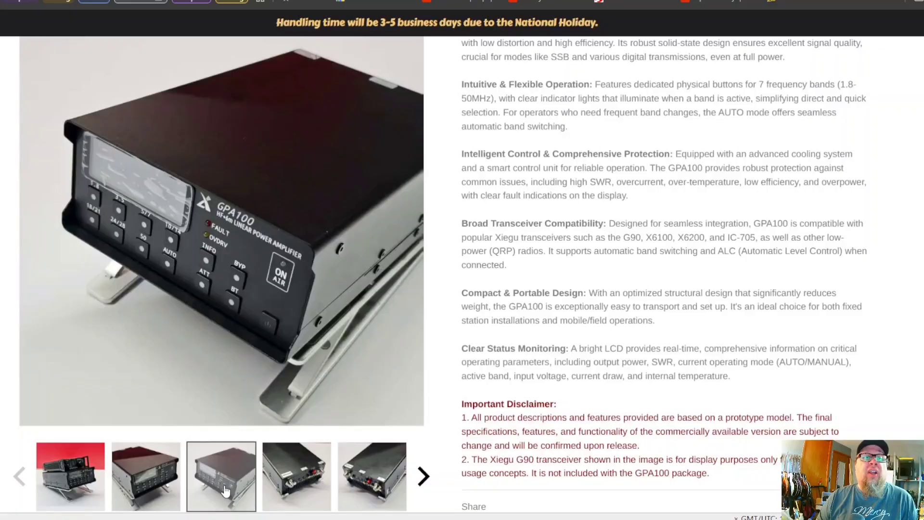
- View the rear-connector photo and advance to another rear-angle shot of the GPA100
left_click(296, 475)
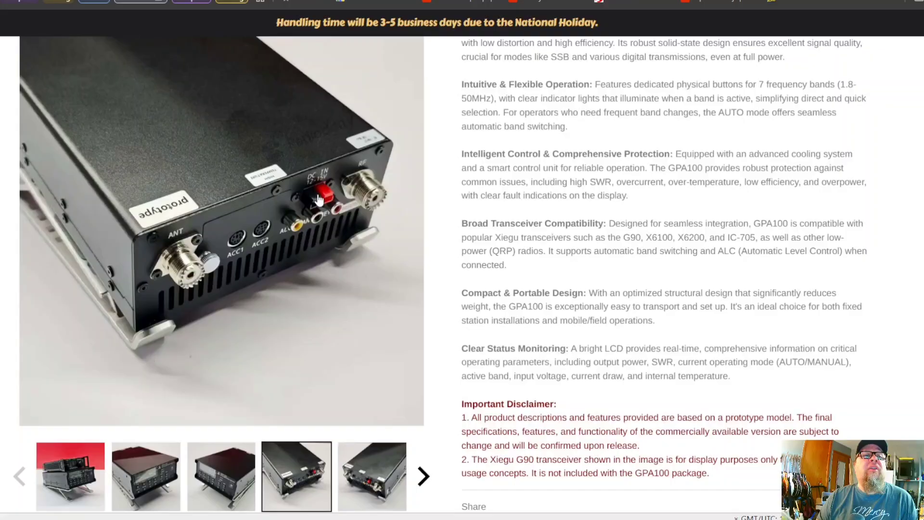
mouse_move(297, 310)
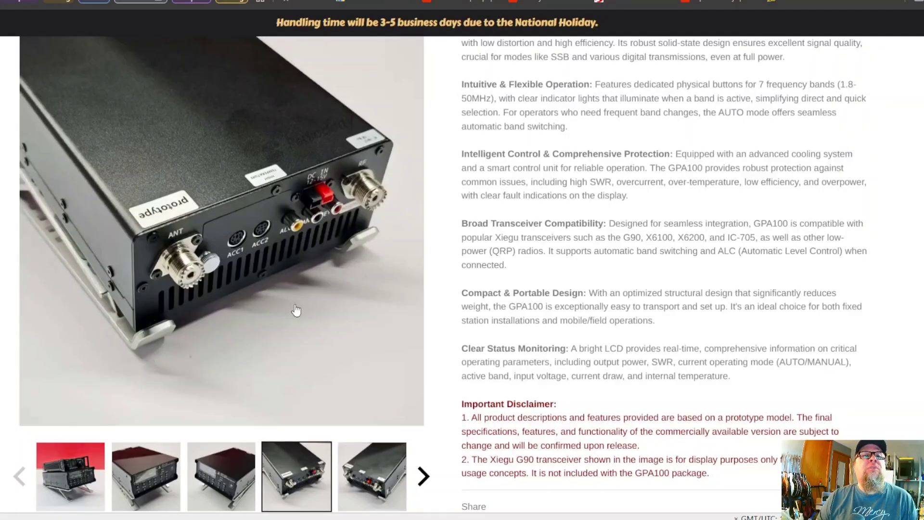
mouse_move(285, 318)
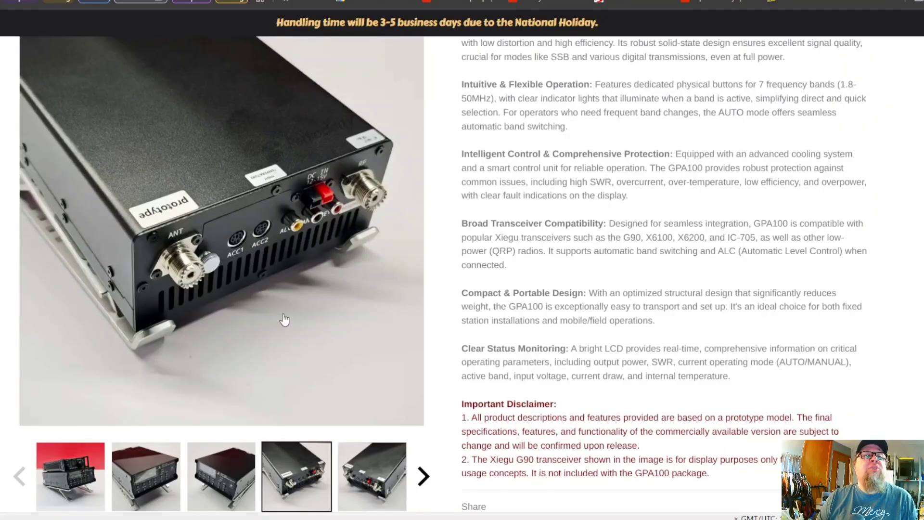
mouse_move(215, 266)
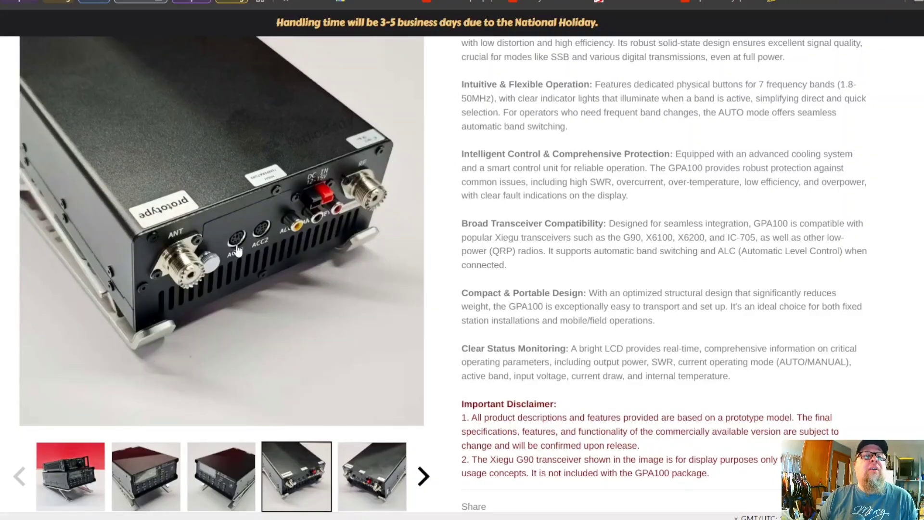
mouse_move(311, 277)
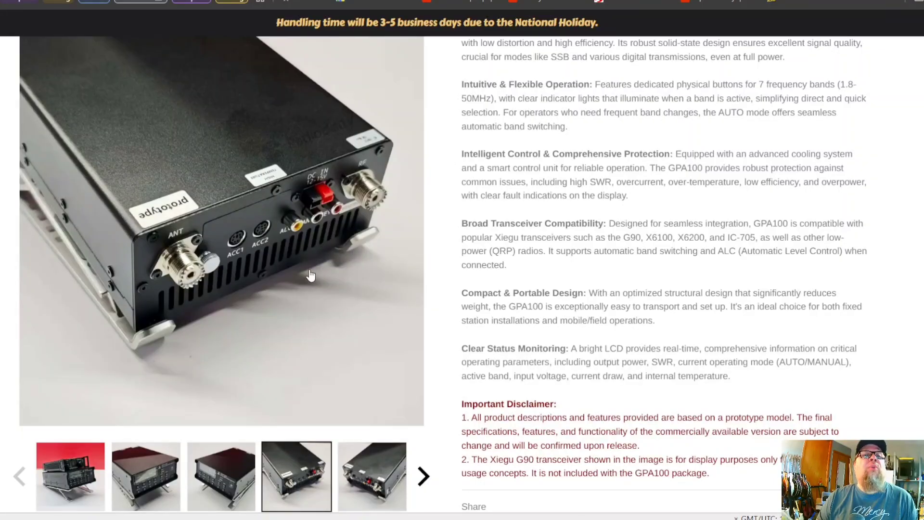
mouse_move(311, 307)
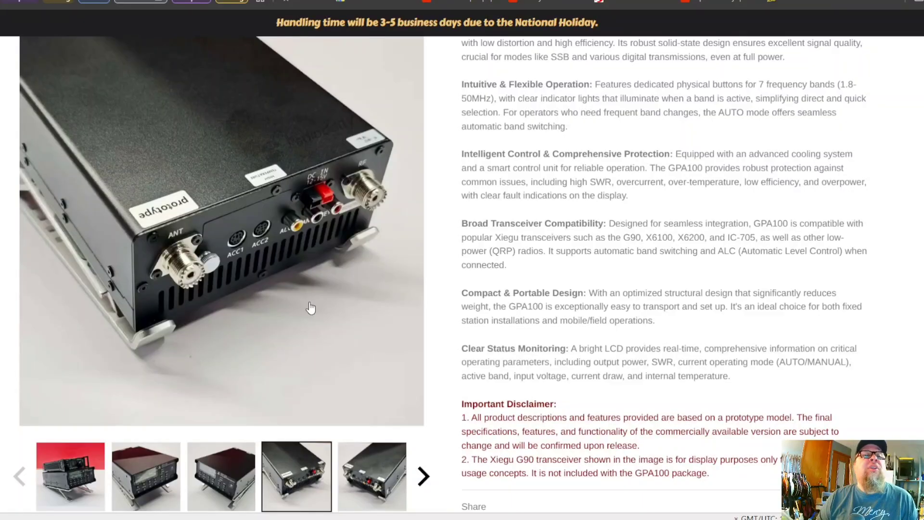
mouse_move(345, 212)
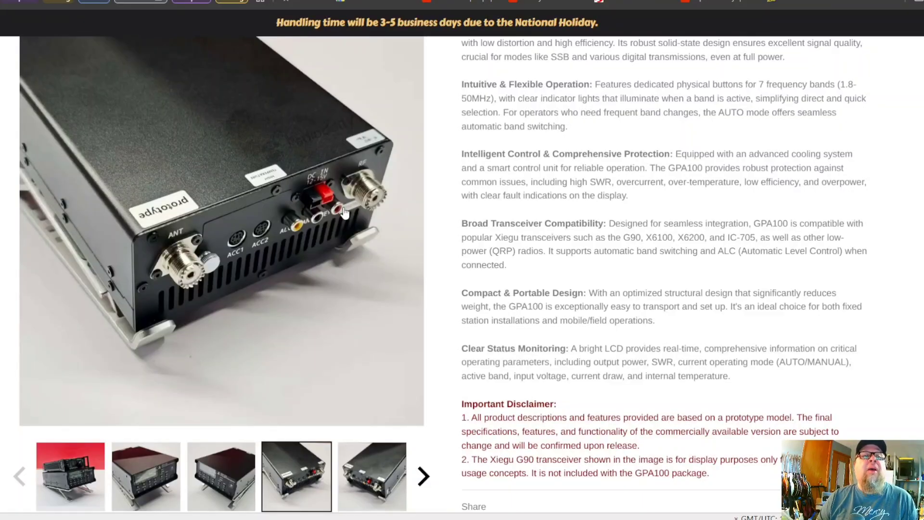
mouse_move(312, 218)
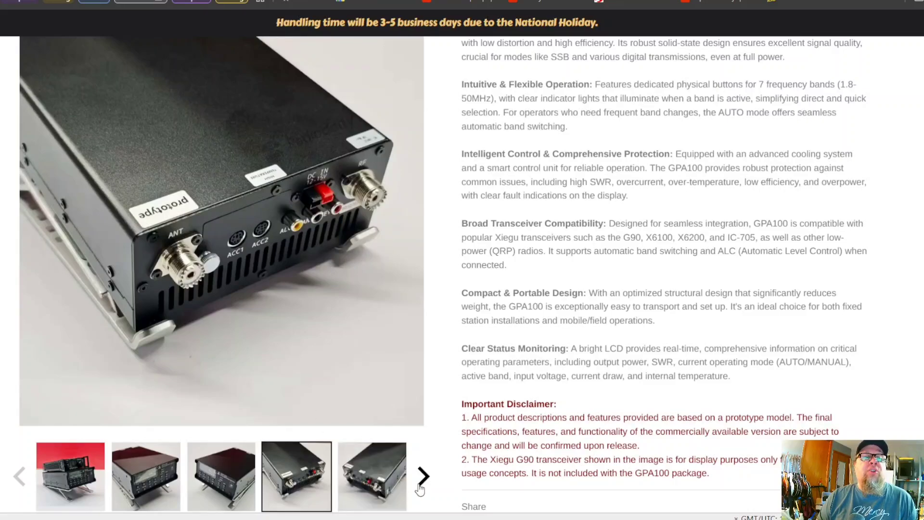
left_click(423, 476)
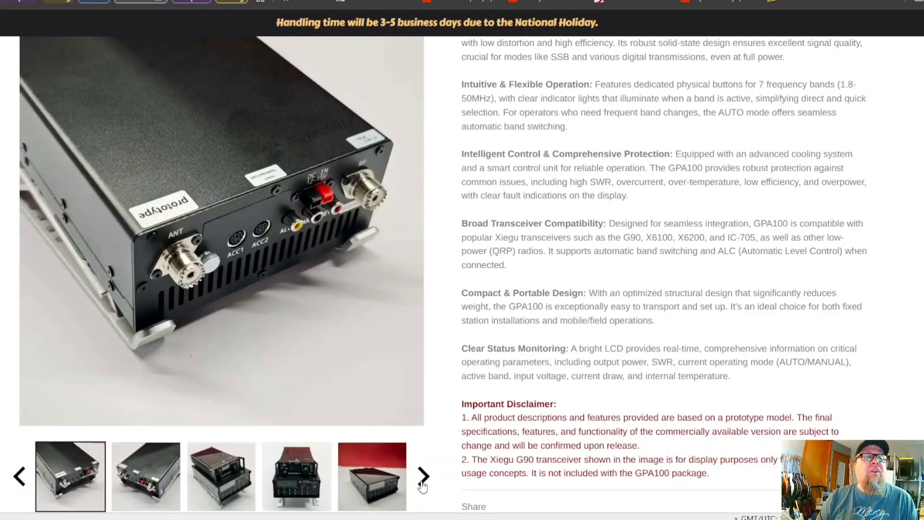
left_click(146, 475)
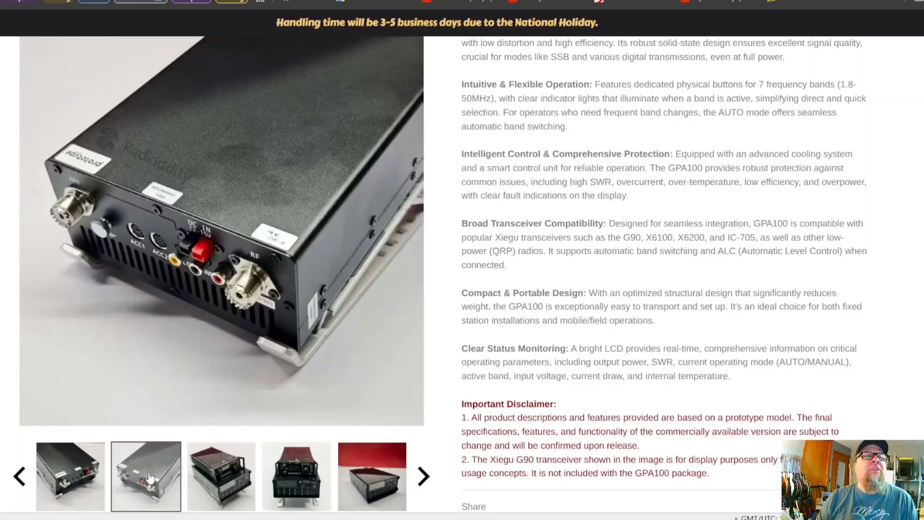
- Show the amplifier with a G90 transceiver on top, ending on the front view of the stack
left_click(220, 475)
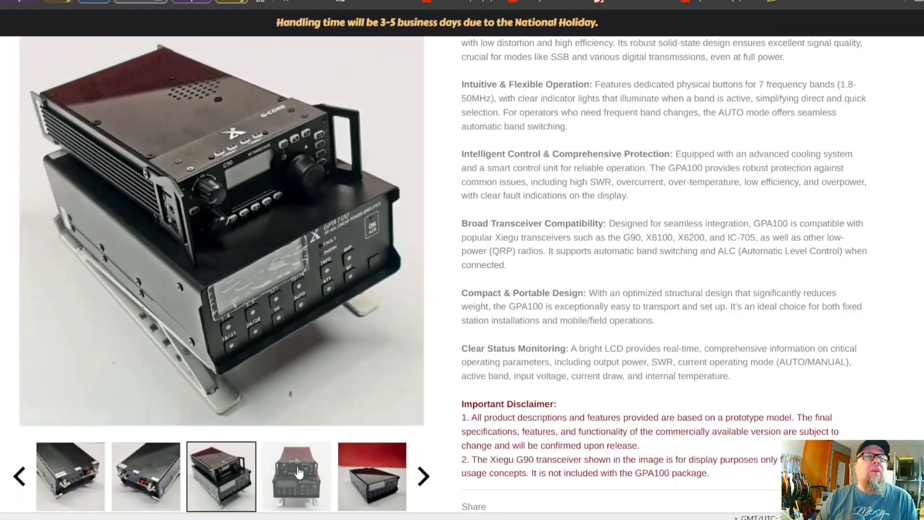
left_click(296, 476)
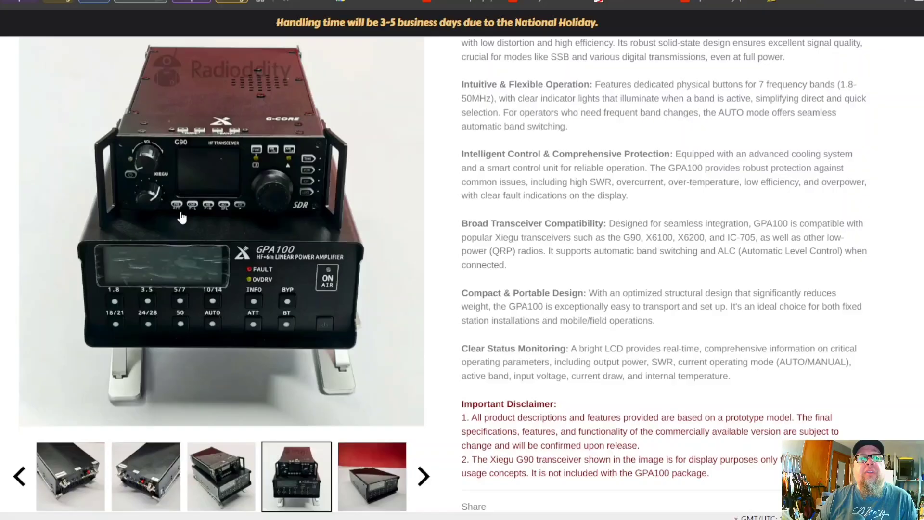
mouse_move(424, 474)
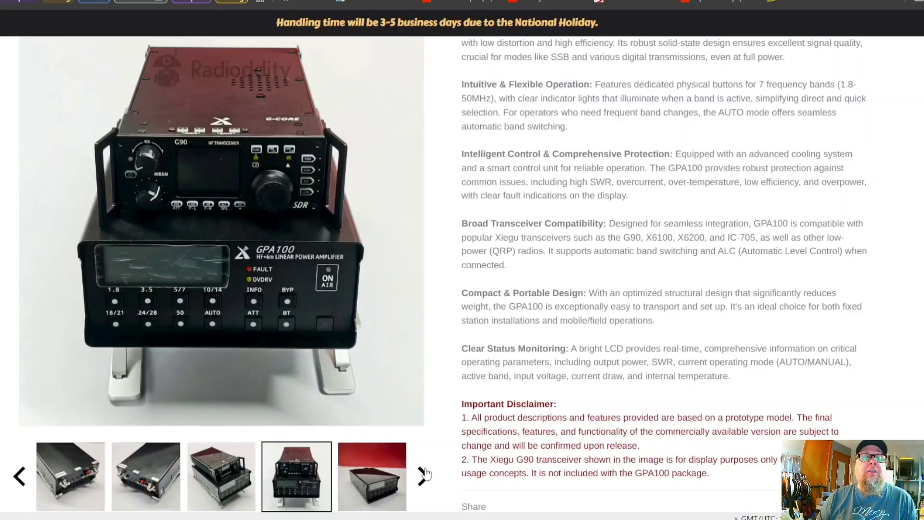
left_click(424, 476)
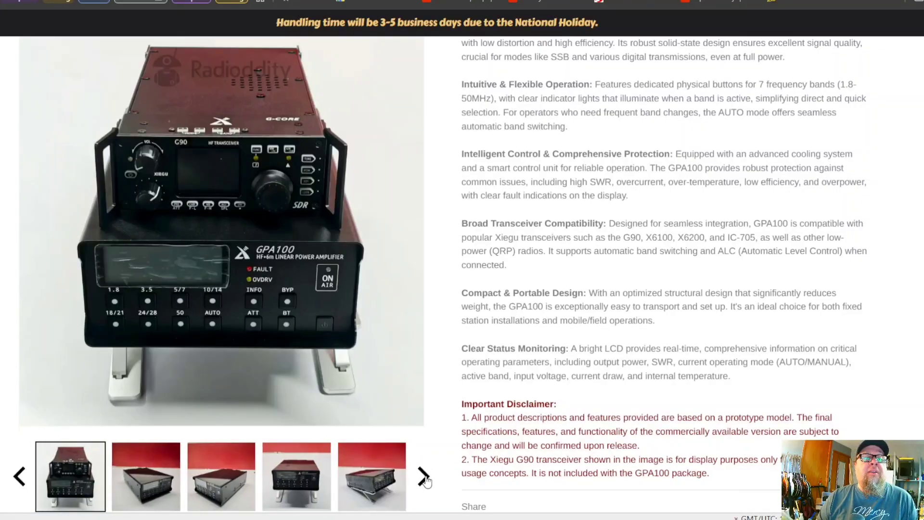